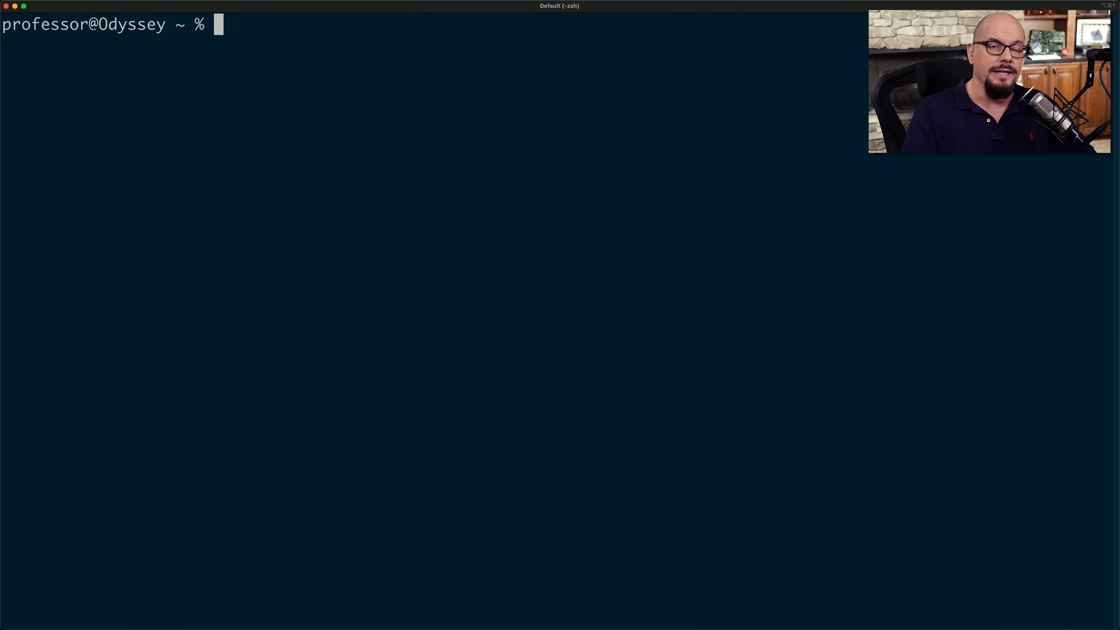
pyautogui.write('curl')
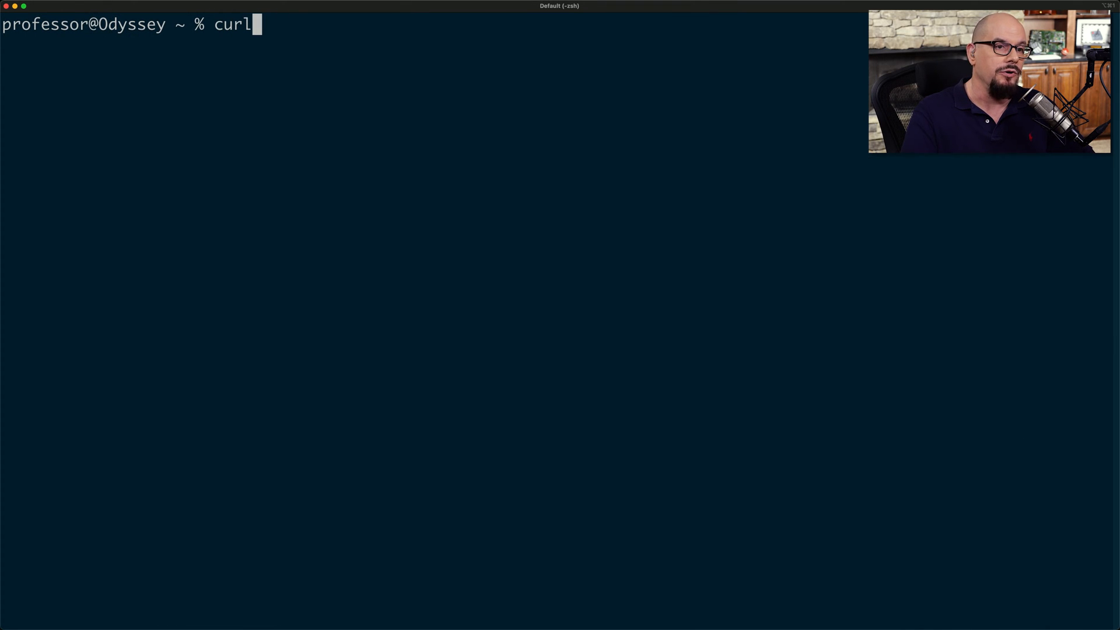
pyautogui.write('www.professormesser.com')
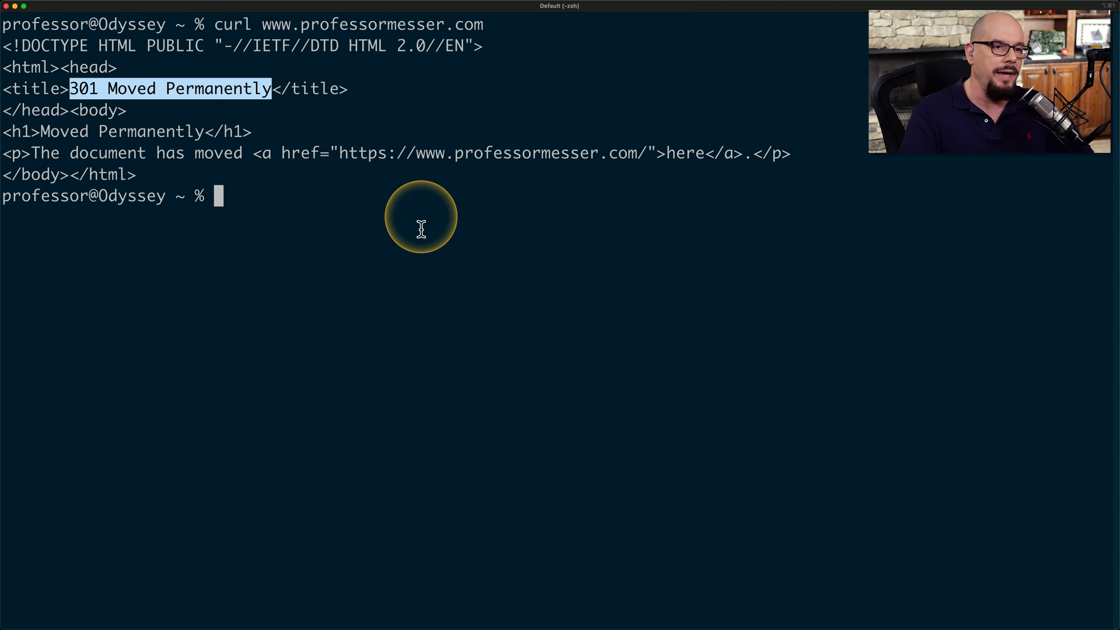
pyautogui.write('curl http')
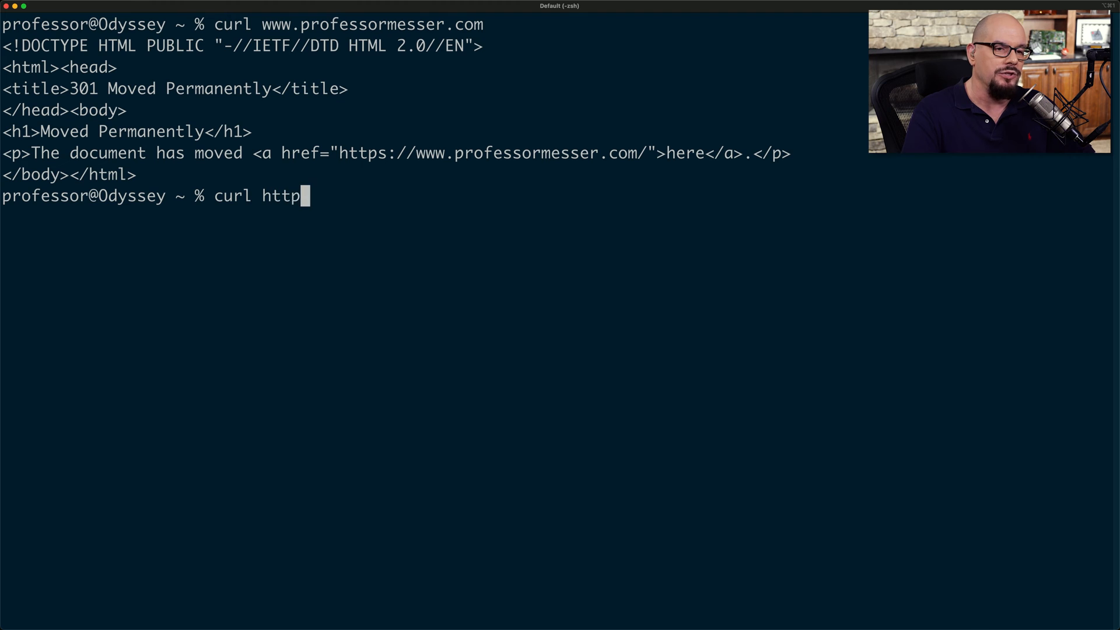
pyautogui.write('s://')
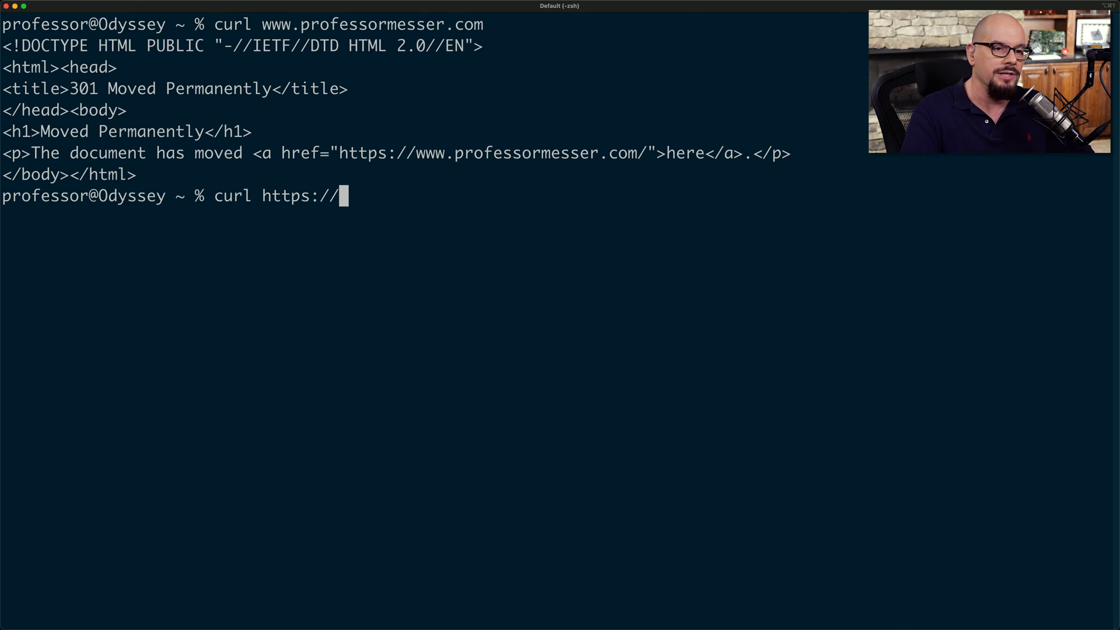
pyautogui.write('www.professor')
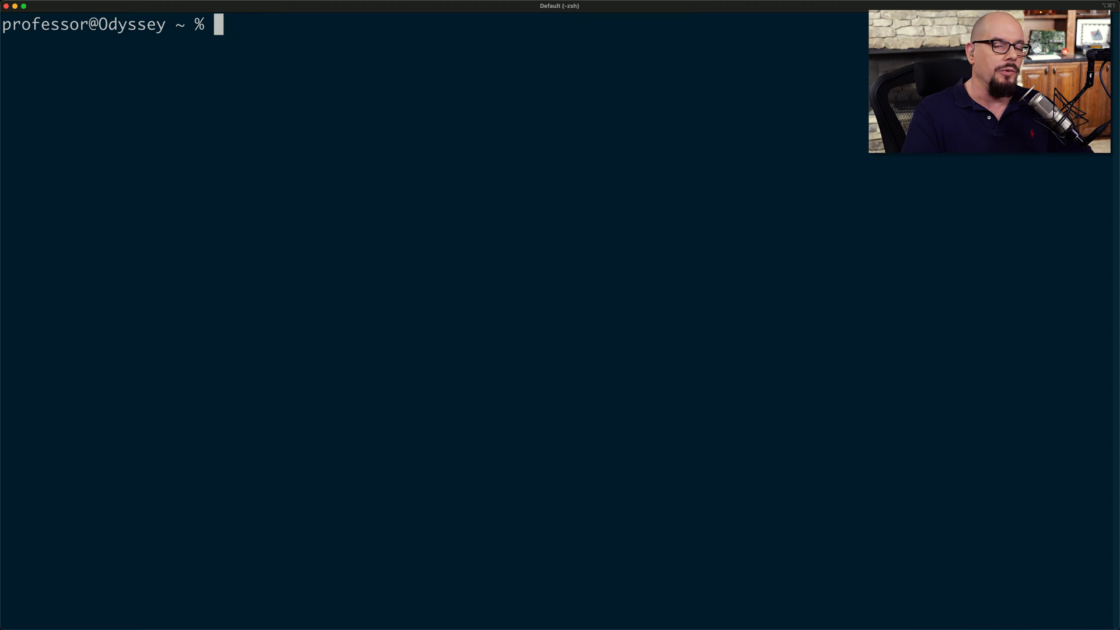
pyautogui.write('sudo')
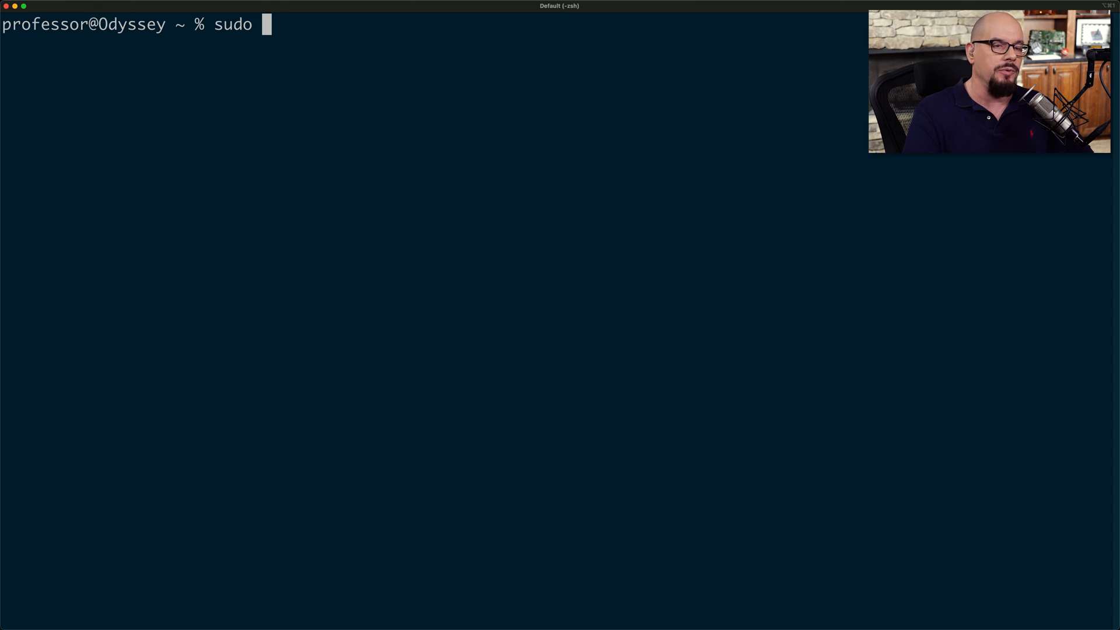
pyautogui.write('hping3')
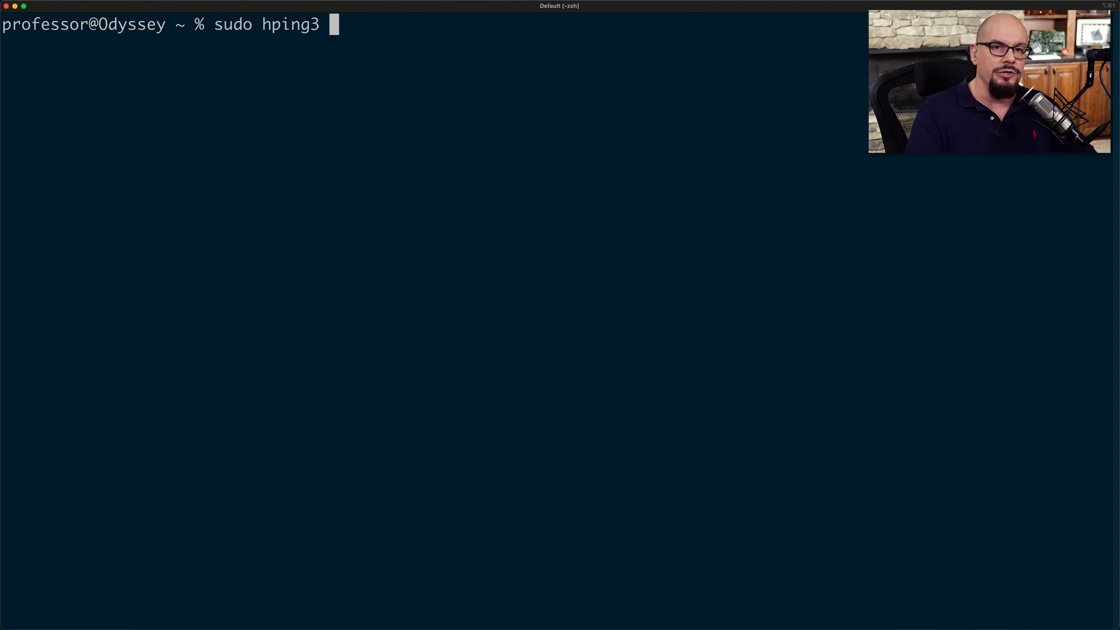
pyautogui.write('10.1.10.1')
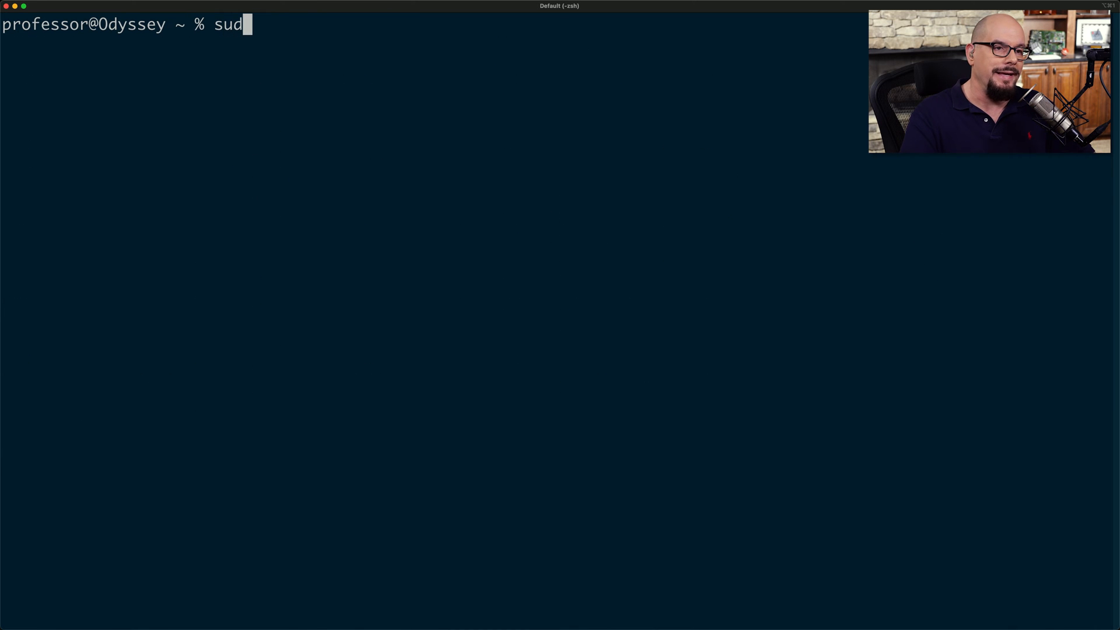
# Run sudo hping3 --scan 80-443 -S 10.1.10.1 -V and scroll through the port results.
pyautogui.write('o hping3')
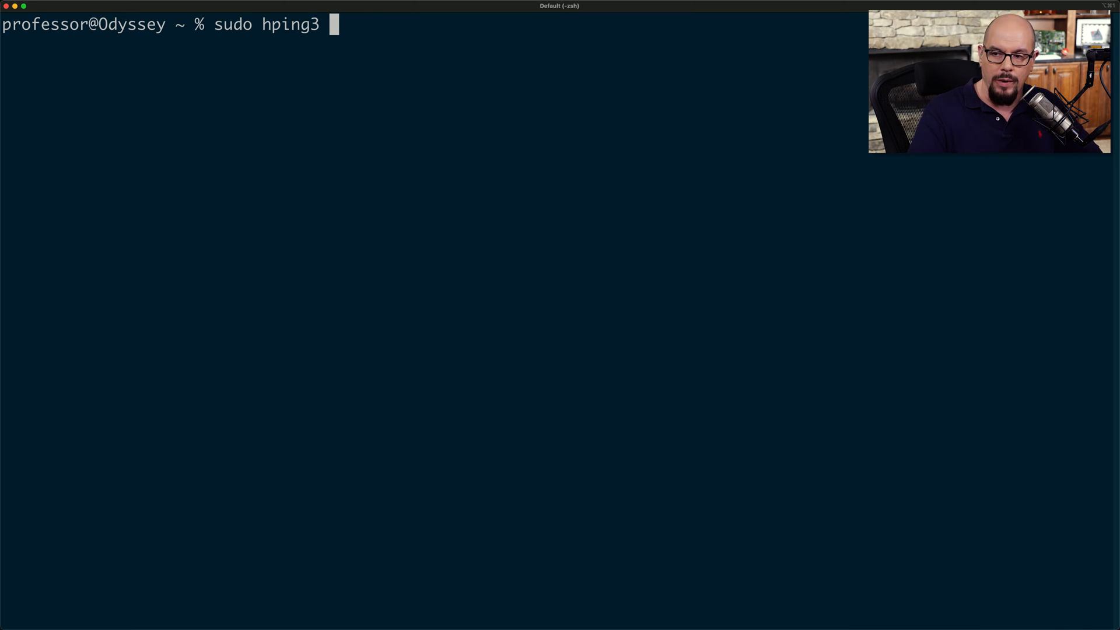
pyautogui.write('--scan')
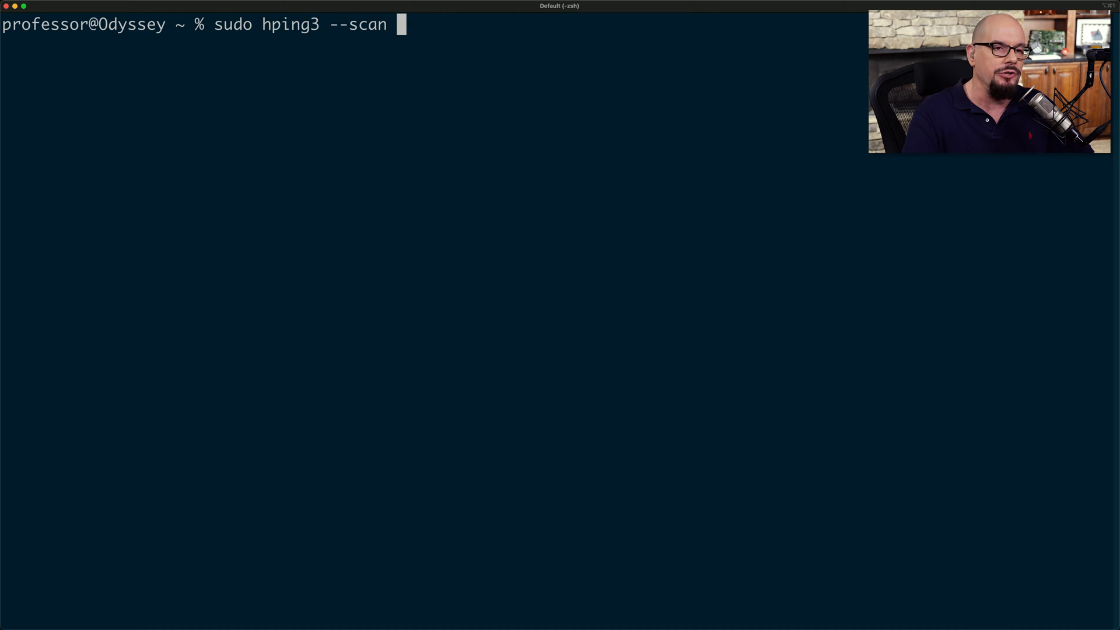
pyautogui.write('80-4')
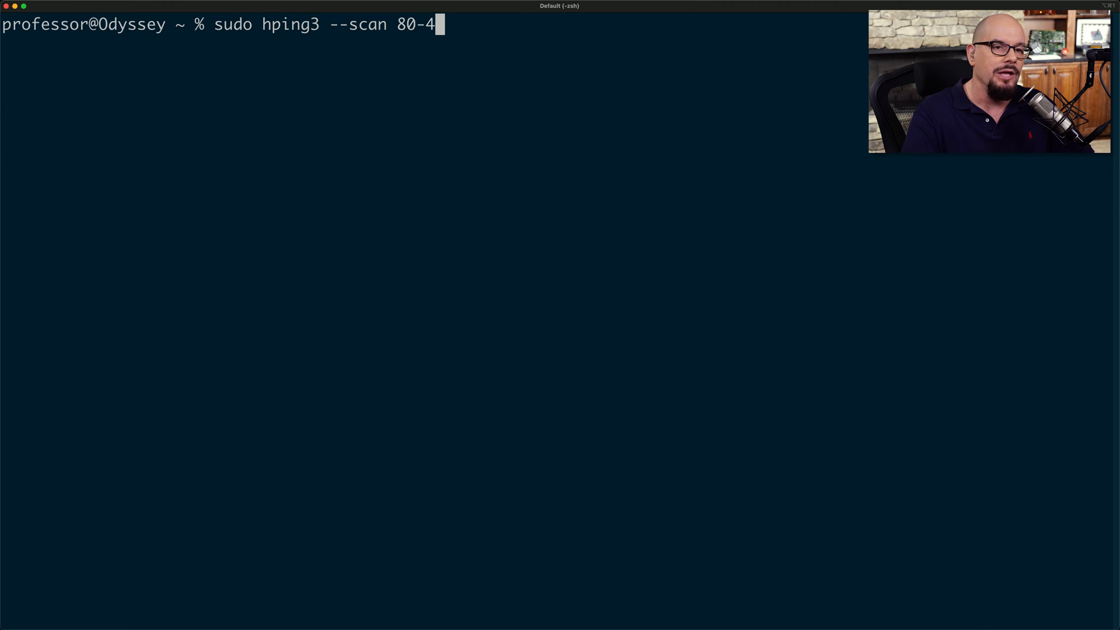
pyautogui.write('43 -S 1')
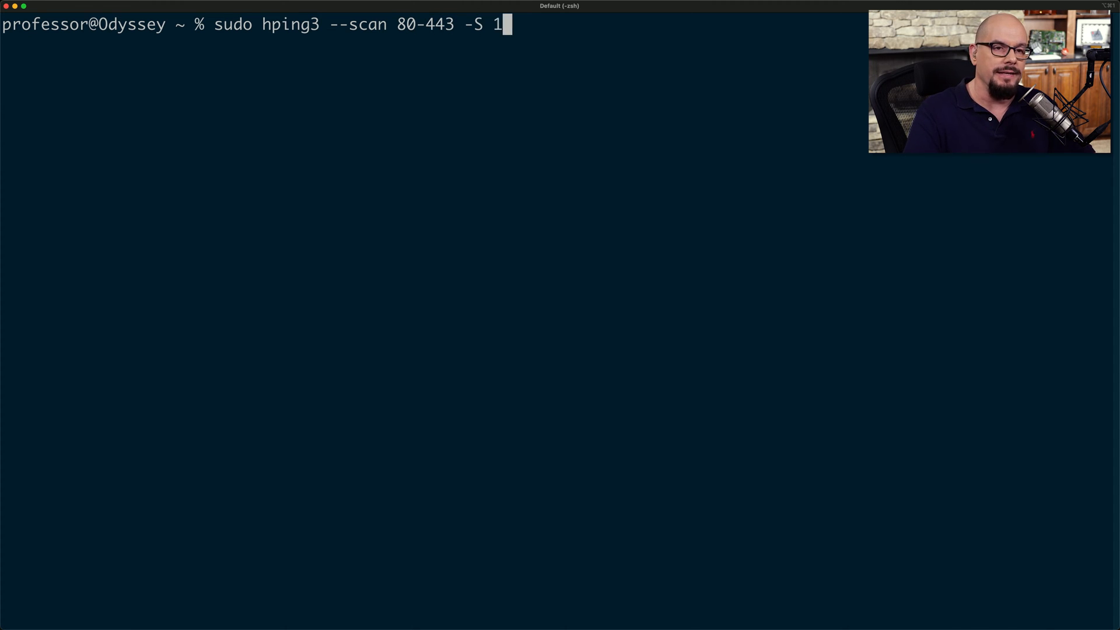
pyautogui.write('.1.10.1')
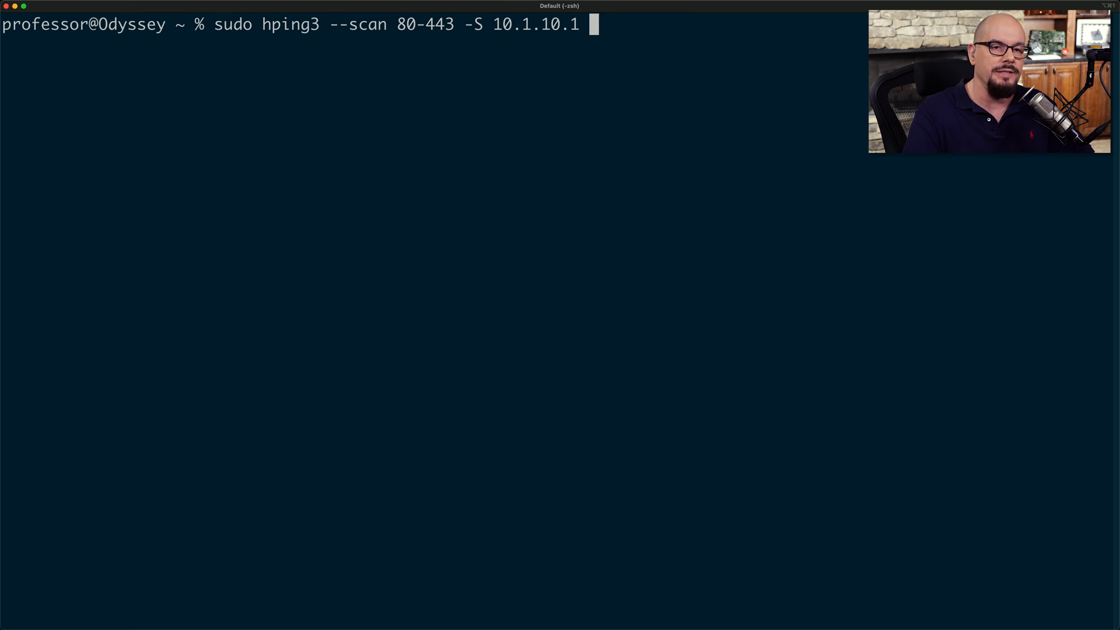
pyautogui.write('-V')
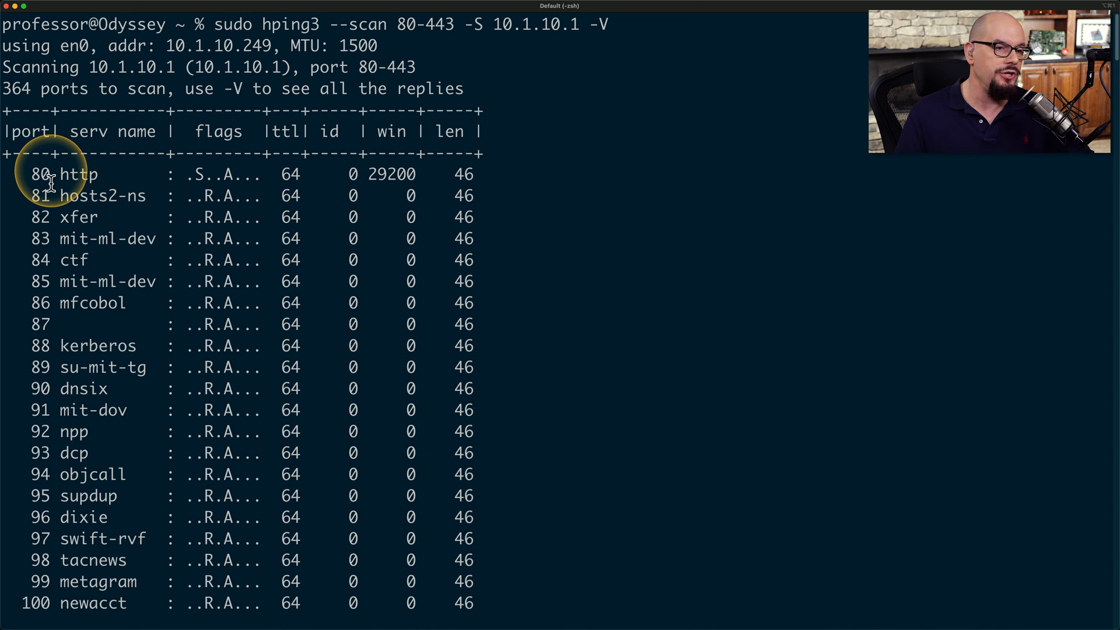
pyautogui.scroll(-3)
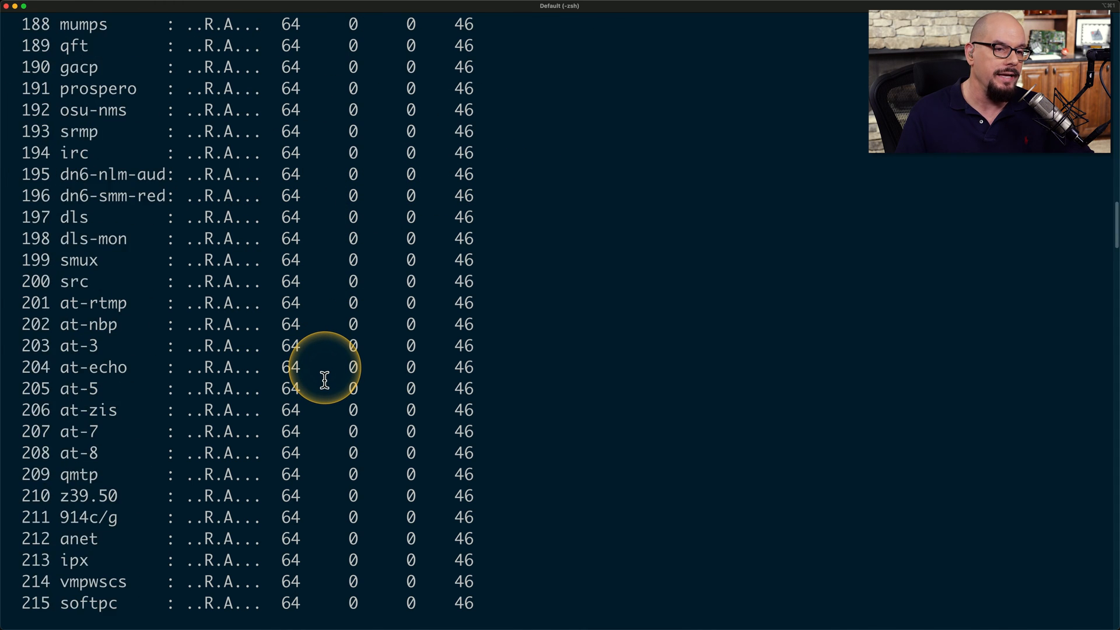
pyautogui.scroll(-3)
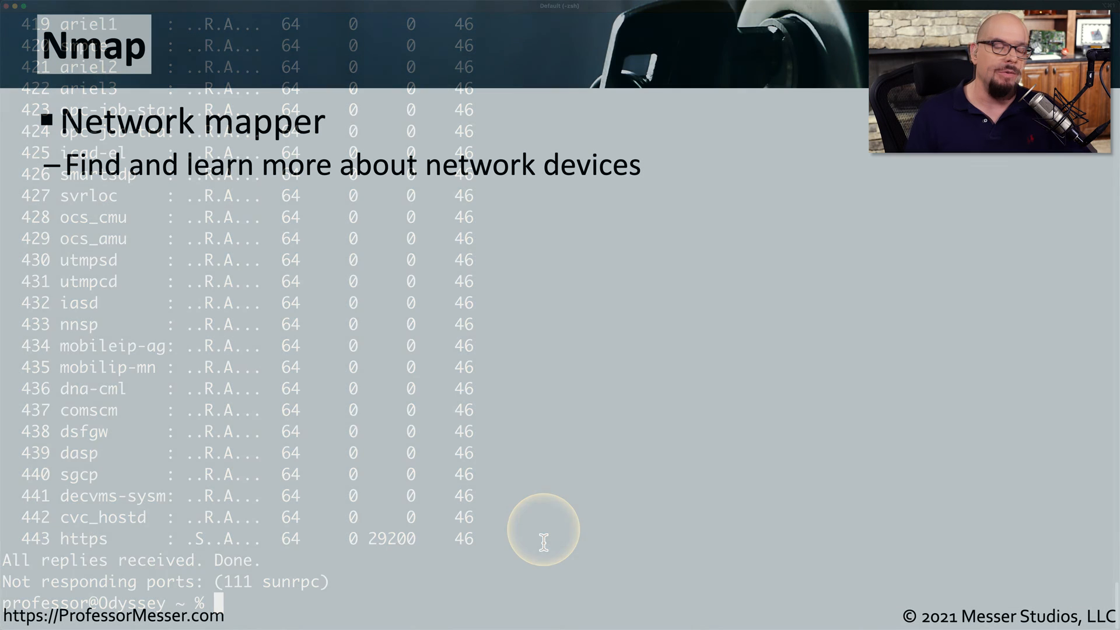
# Return to the cleared terminal and begin typing a new command.
pyautogui.write('s')
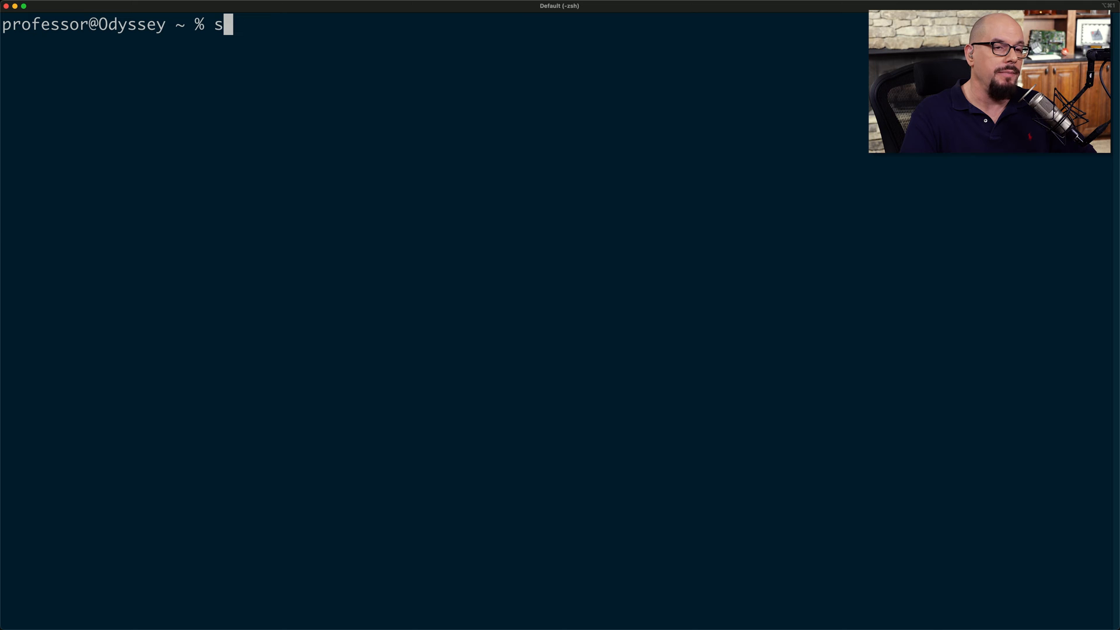
# Run sudo nmap 10.1.10.1 -vv for a verbose scan.
pyautogui.write('udo n')
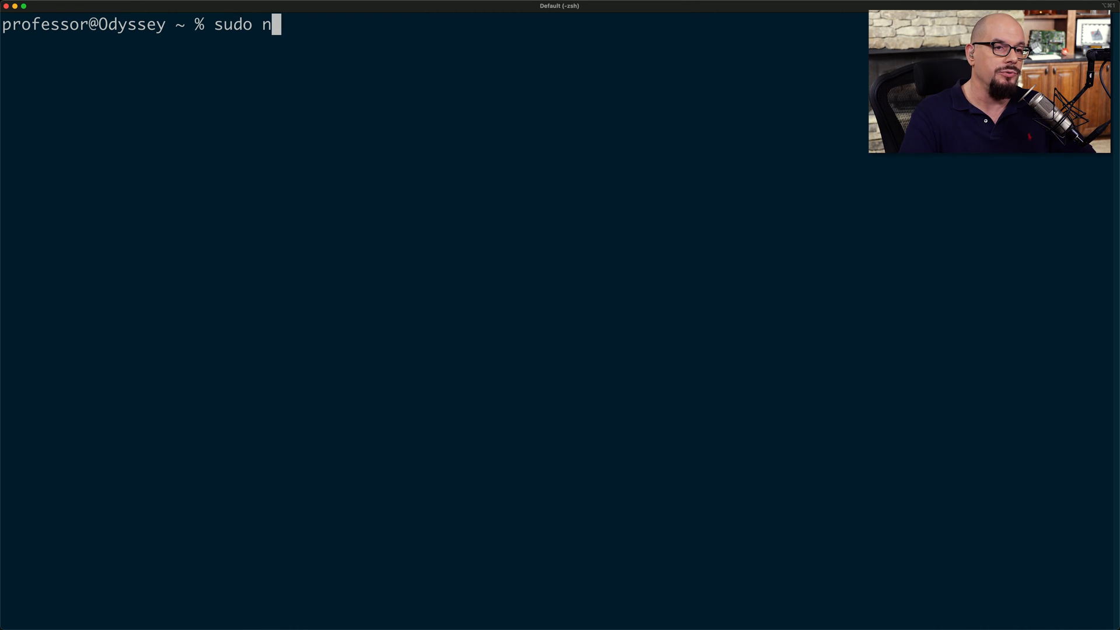
pyautogui.write('map')
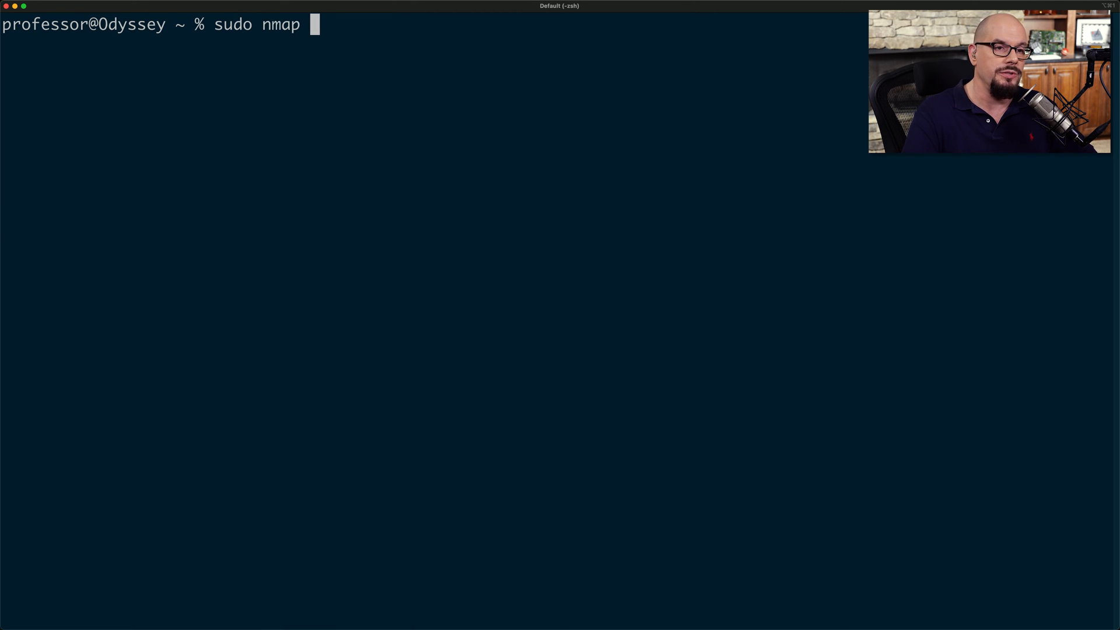
pyautogui.write('10.1.10.1 -vv')
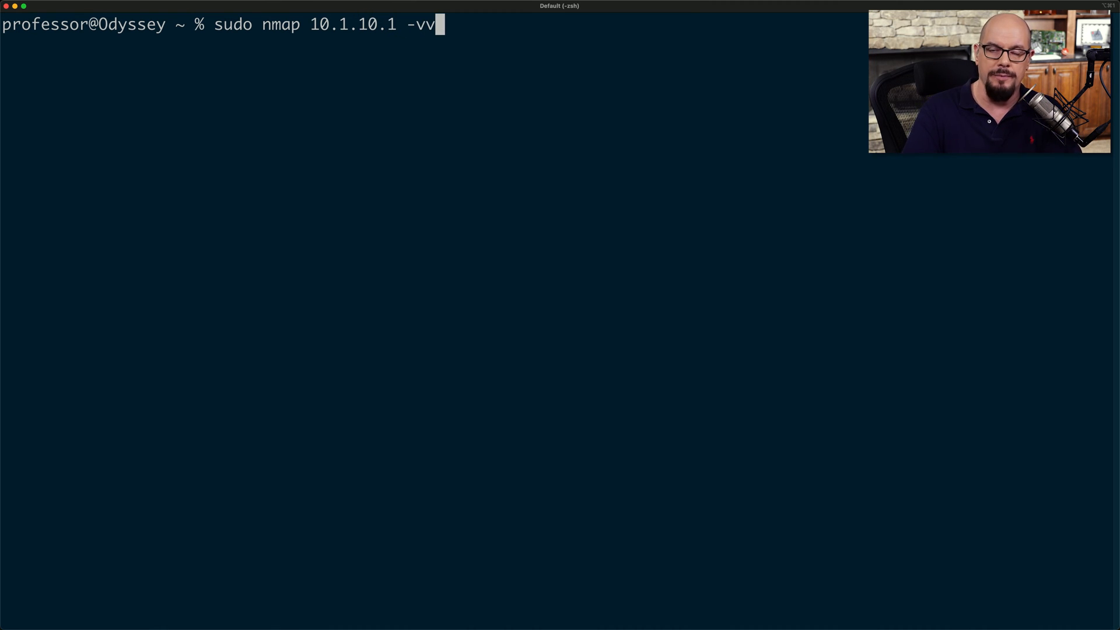
pyautogui.press('Return')
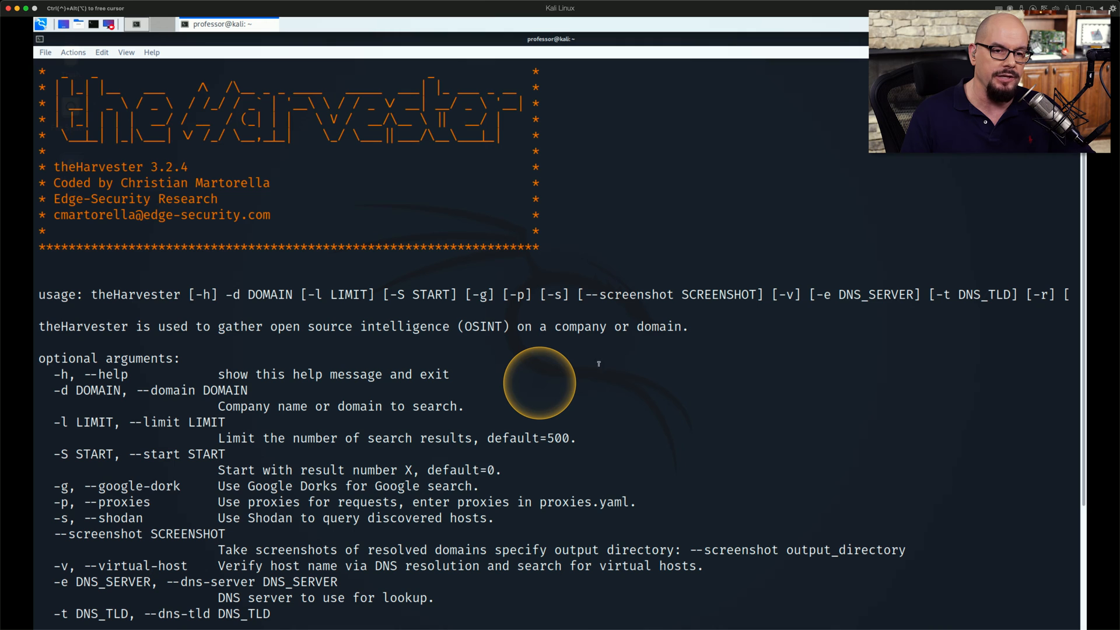
# Scroll through theHarvester's options, including DNS brute force, output filename and data sources.
pyautogui.scroll(-3)
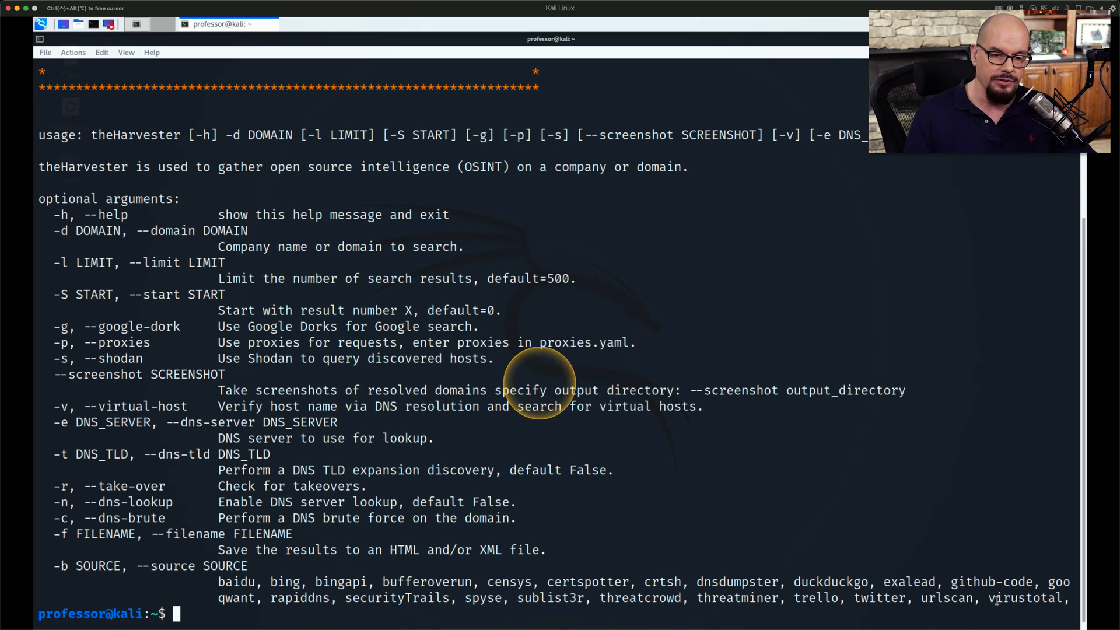
pyautogui.moveTo(880, 573)
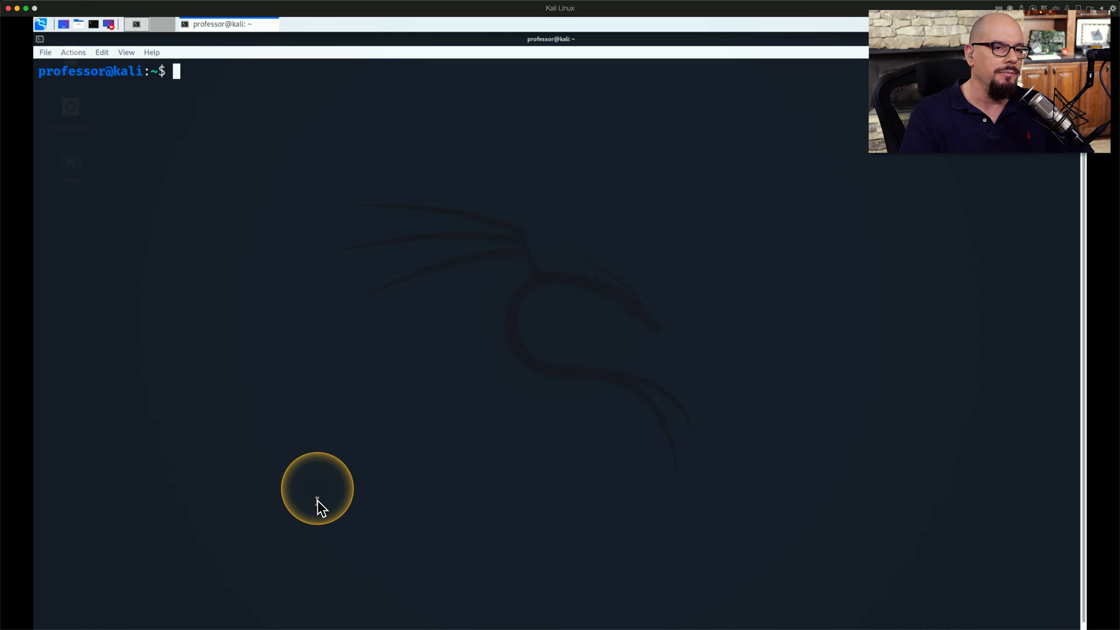
# Run sudo theHarvester -d example.com -l 100 -b bing.
pyautogui.write('sudo the')
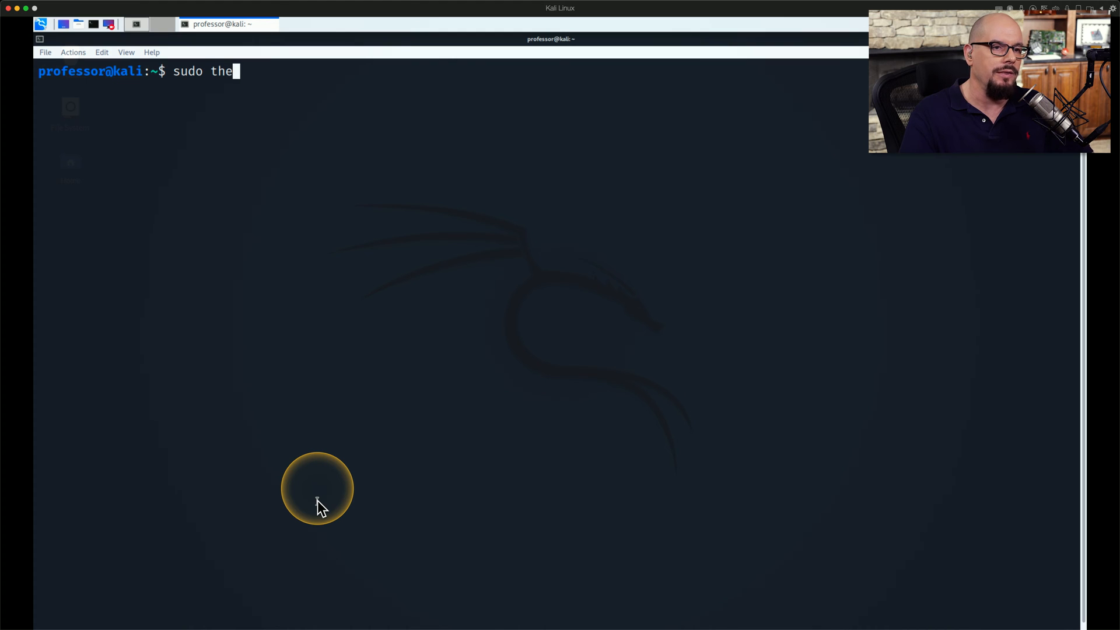
pyautogui.write('Harvester -')
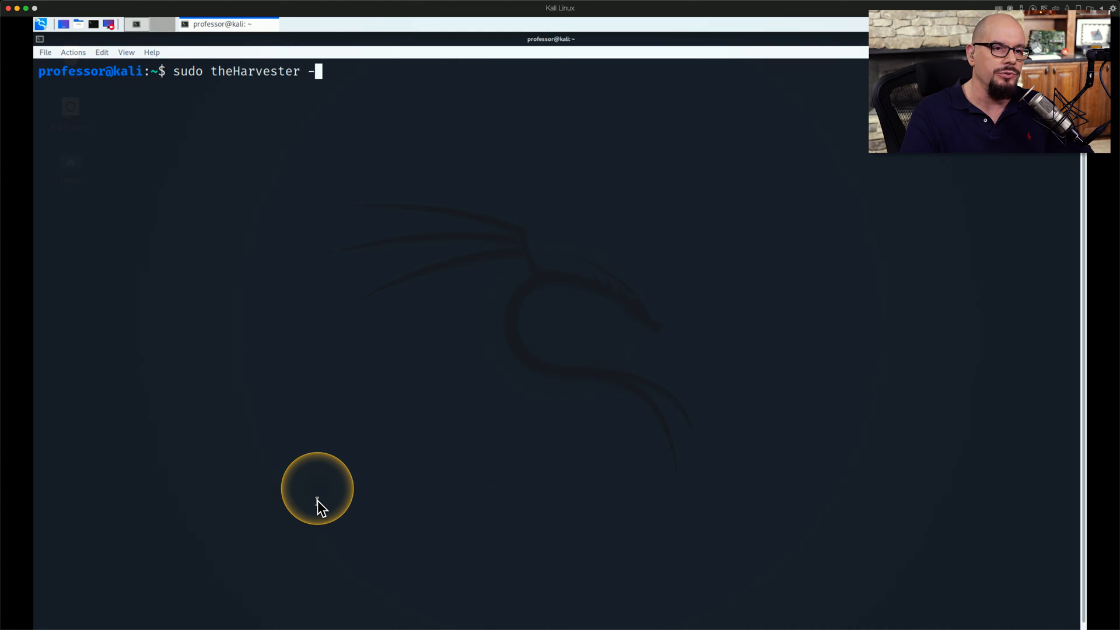
pyautogui.write('d example.com')
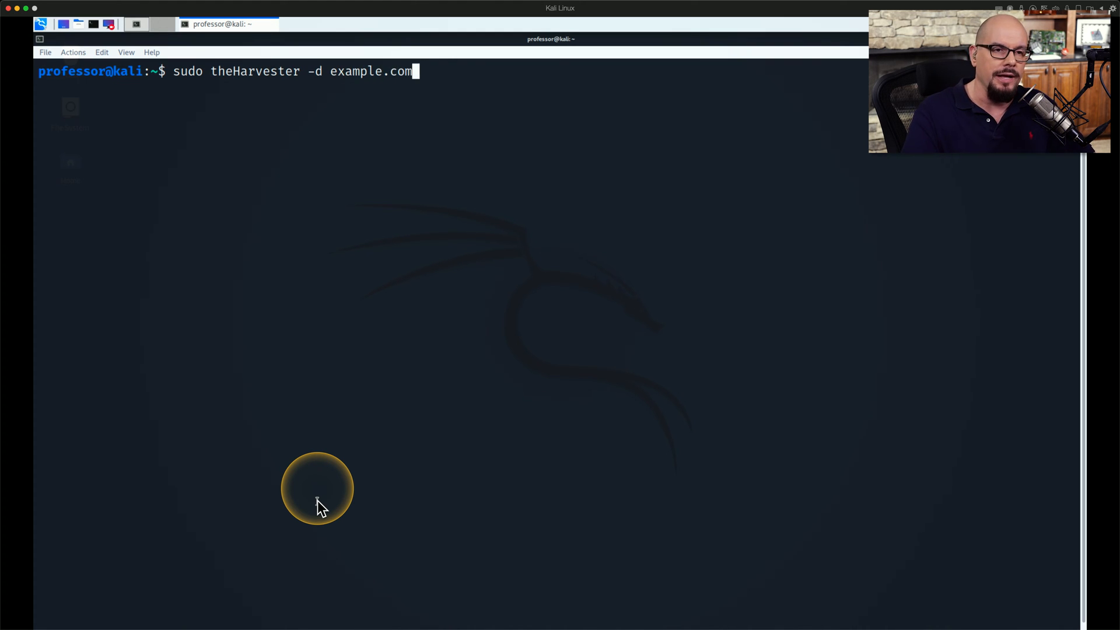
pyautogui.write('-')
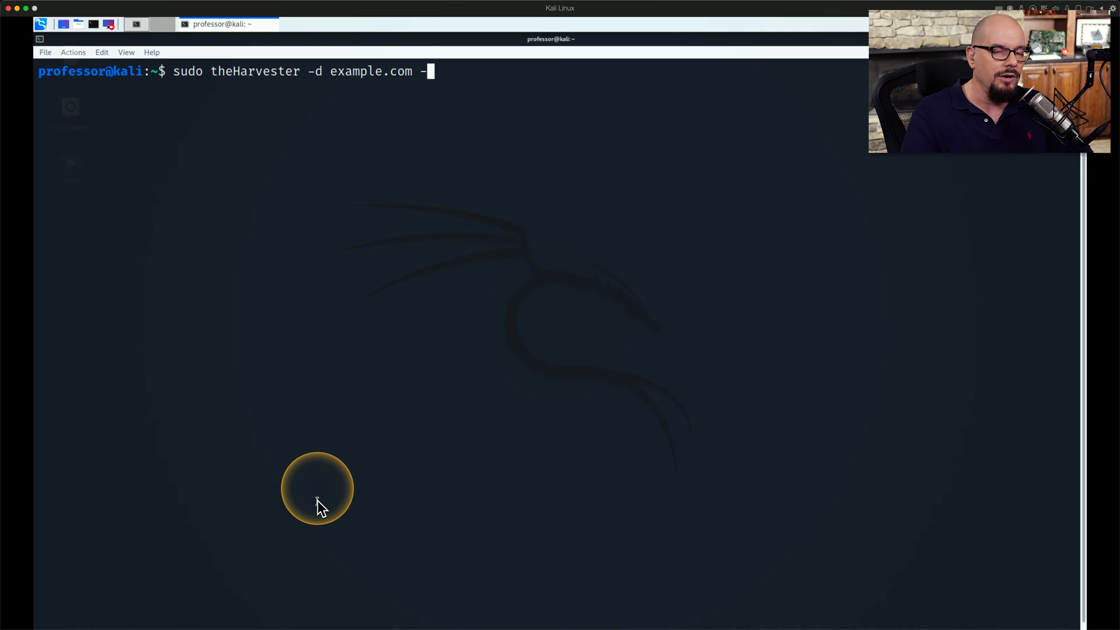
pyautogui.write('l 100')
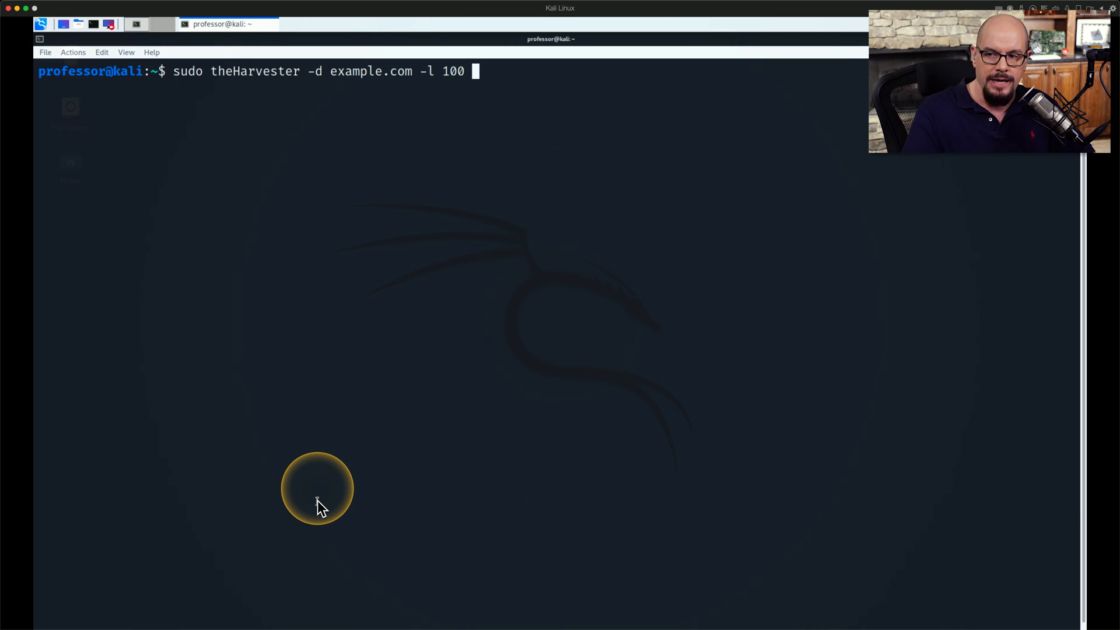
pyautogui.write('-b bing')
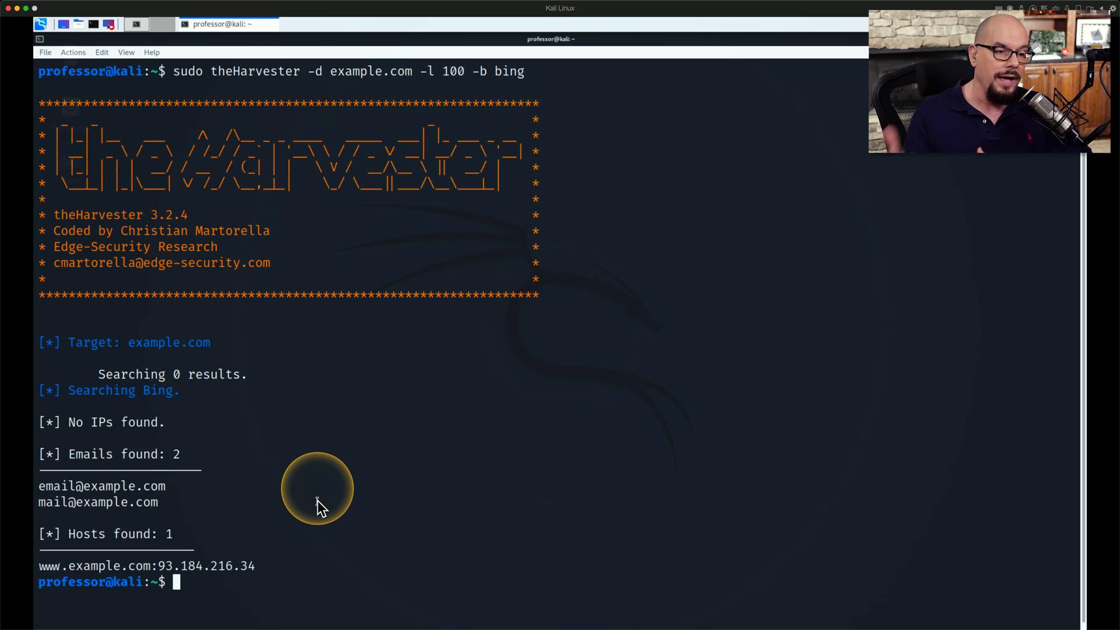
pyautogui.moveTo(7, 480)
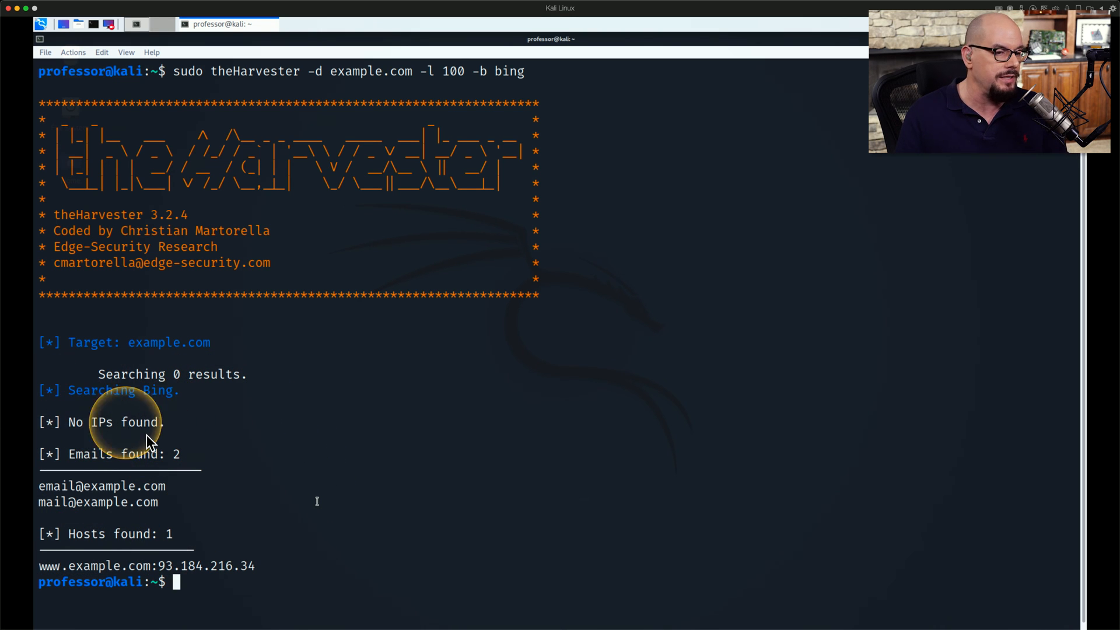
pyautogui.moveTo(132, 473)
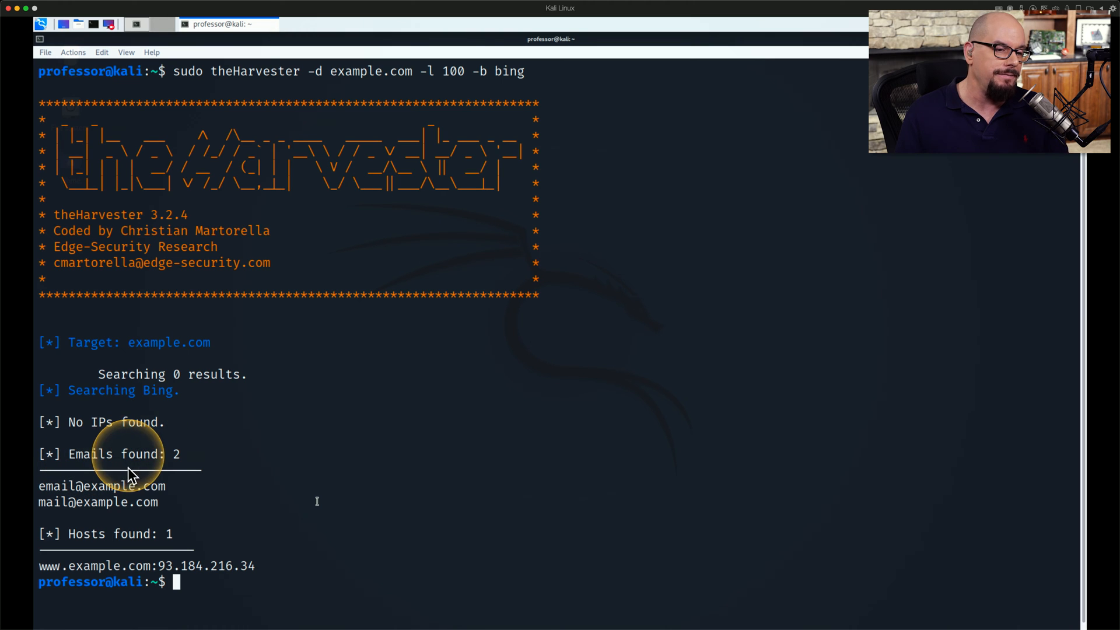
pyautogui.moveTo(268, 510)
pyautogui.write('sudo sniper -t example.com -m web')
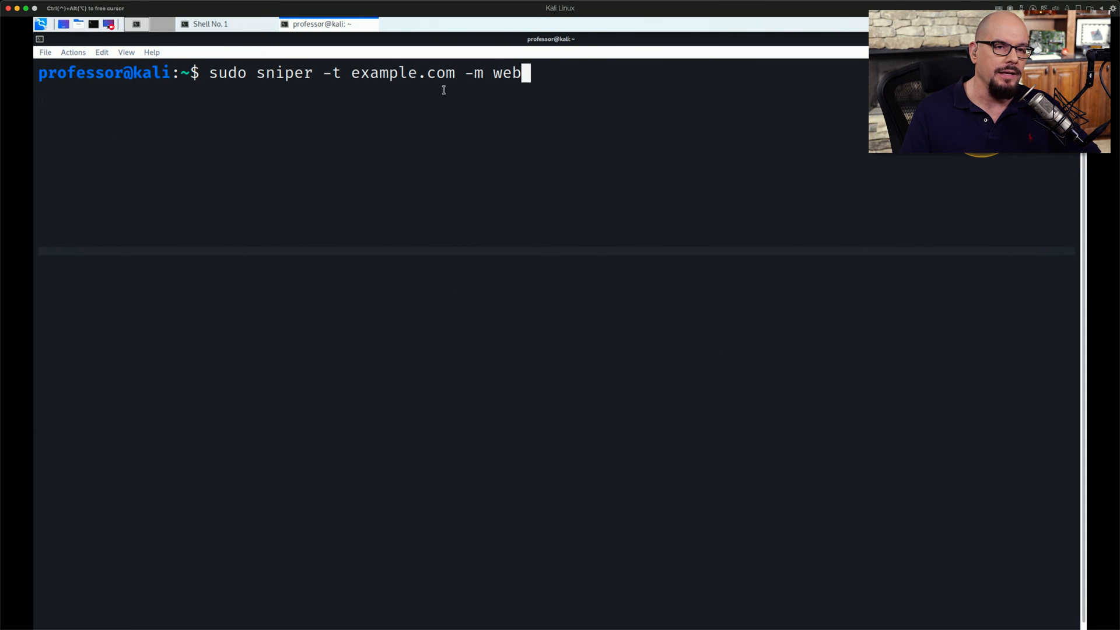
pyautogui.moveTo(481, 128)
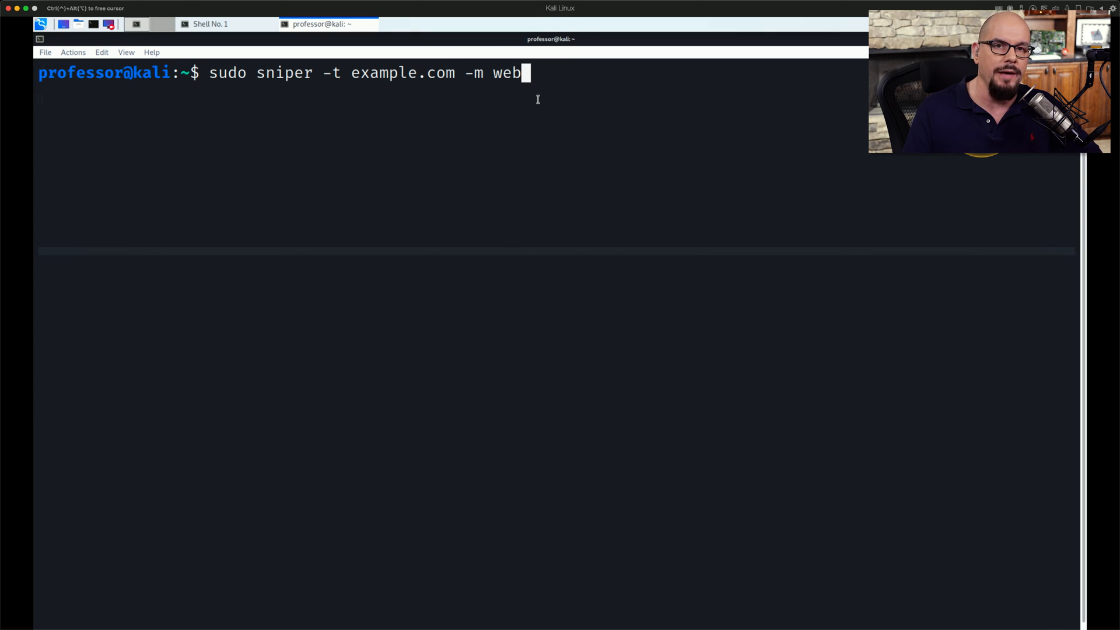
pyautogui.moveTo(639, 151)
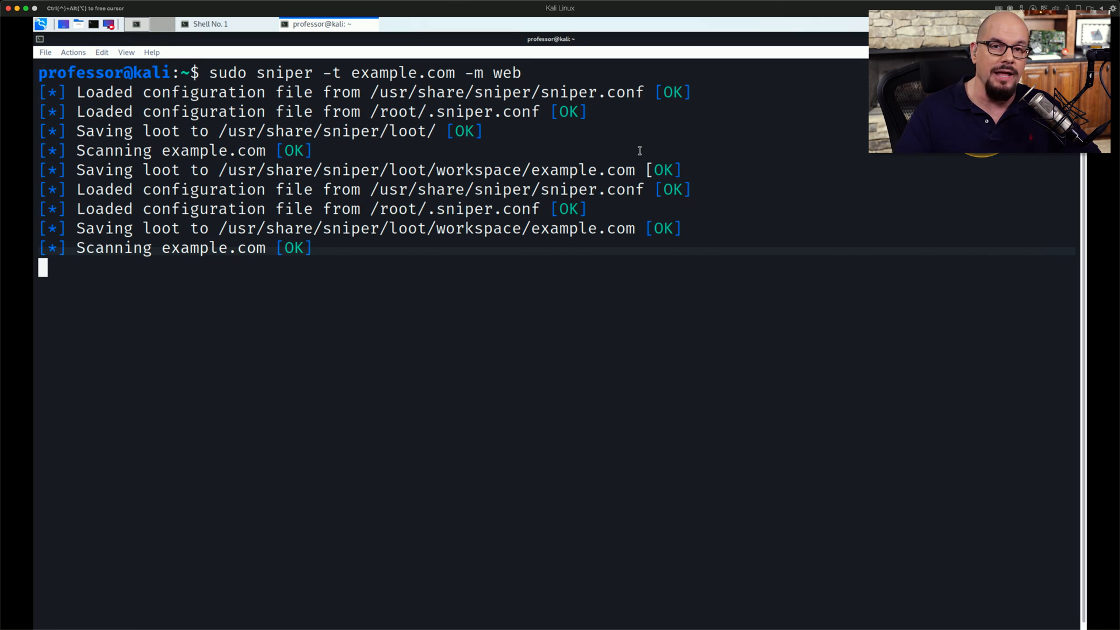
# Scroll through the Sn1per example.com output showing DNS info, hijacking checks and ping.
pyautogui.scroll(-3)
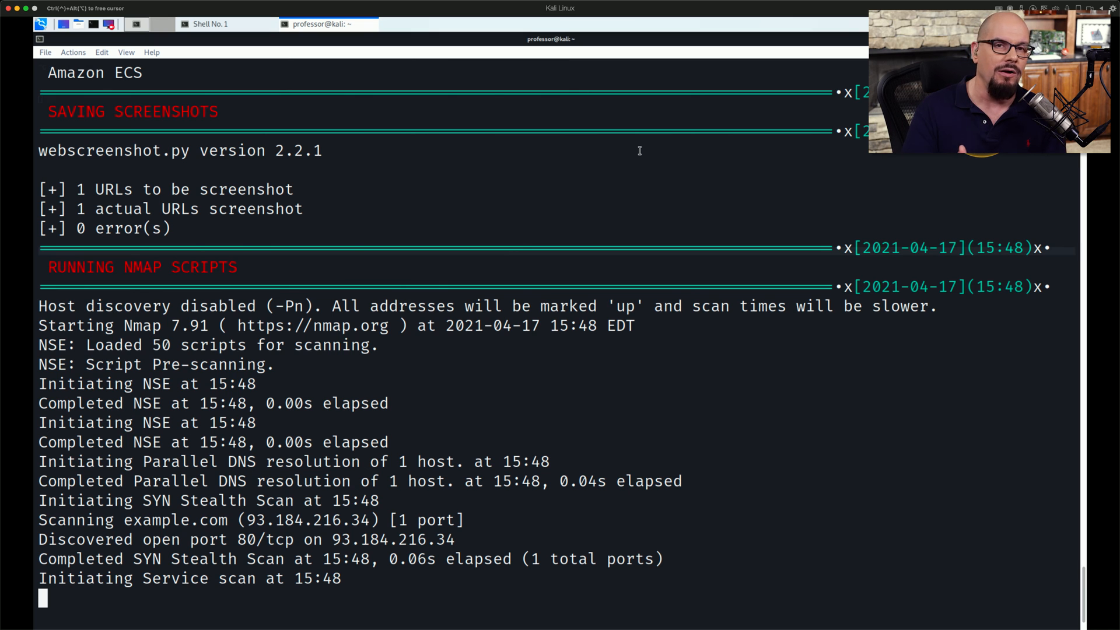
pyautogui.scroll(-3)
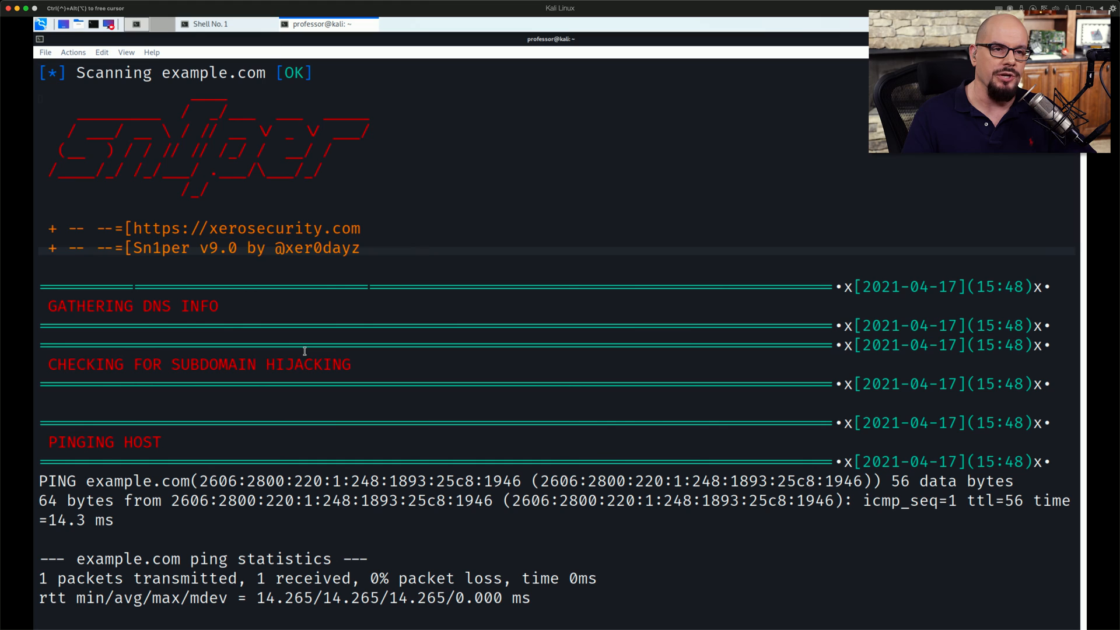
pyautogui.moveTo(319, 185)
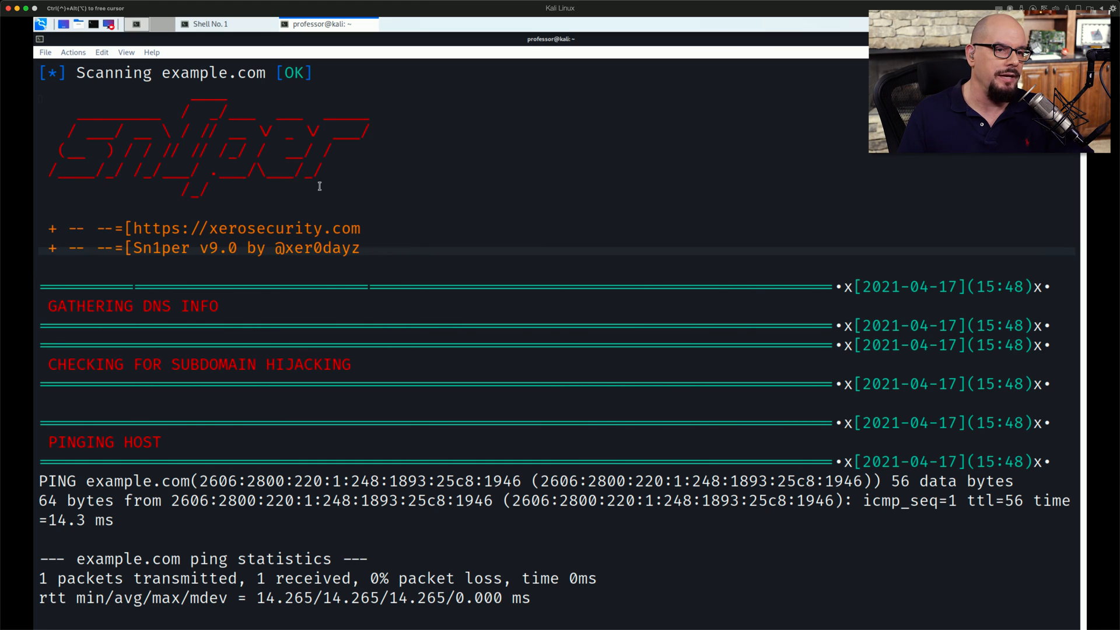
pyautogui.moveTo(56, 302)
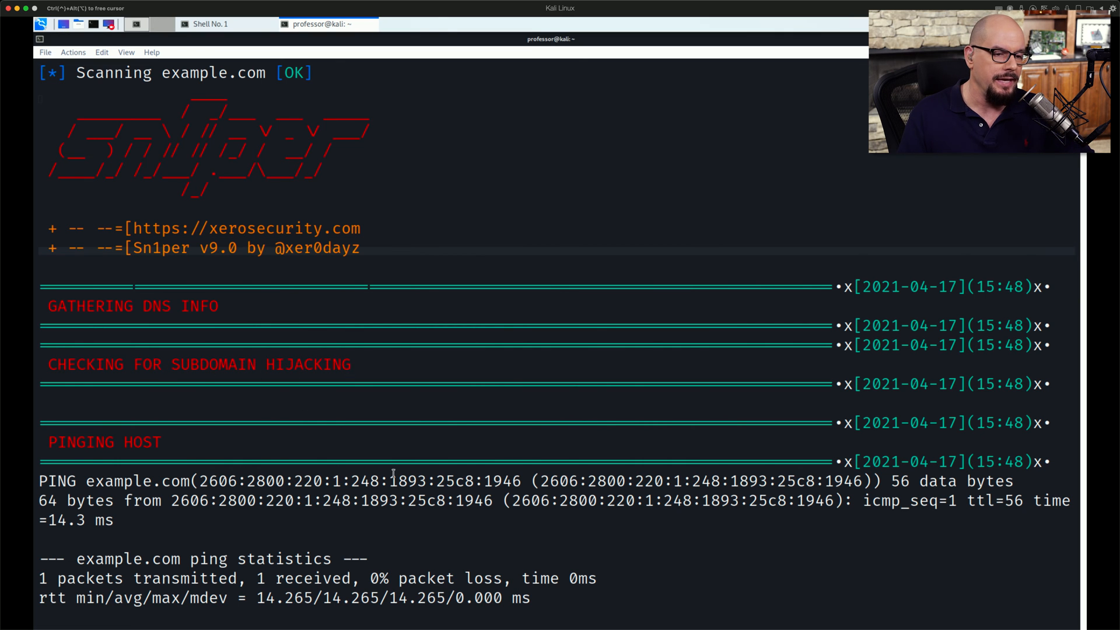
# Scroll through Sn1per's Nmap report, intrusive scans, HTTP headers and Edgecast WAFW00F detection.
pyautogui.scroll(-3)
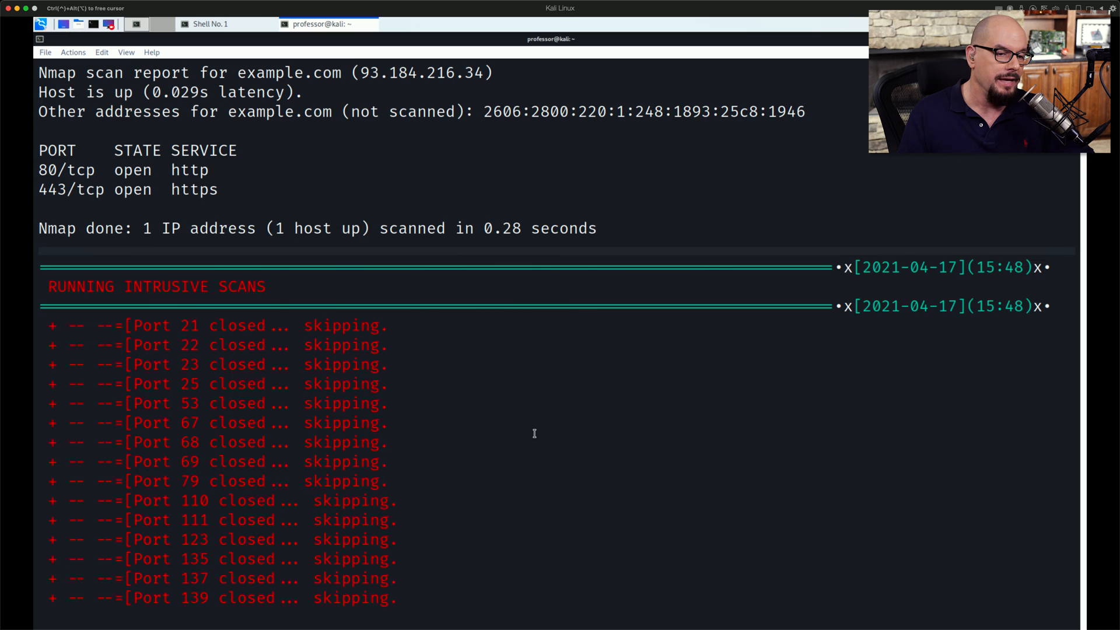
pyautogui.scroll(-3)
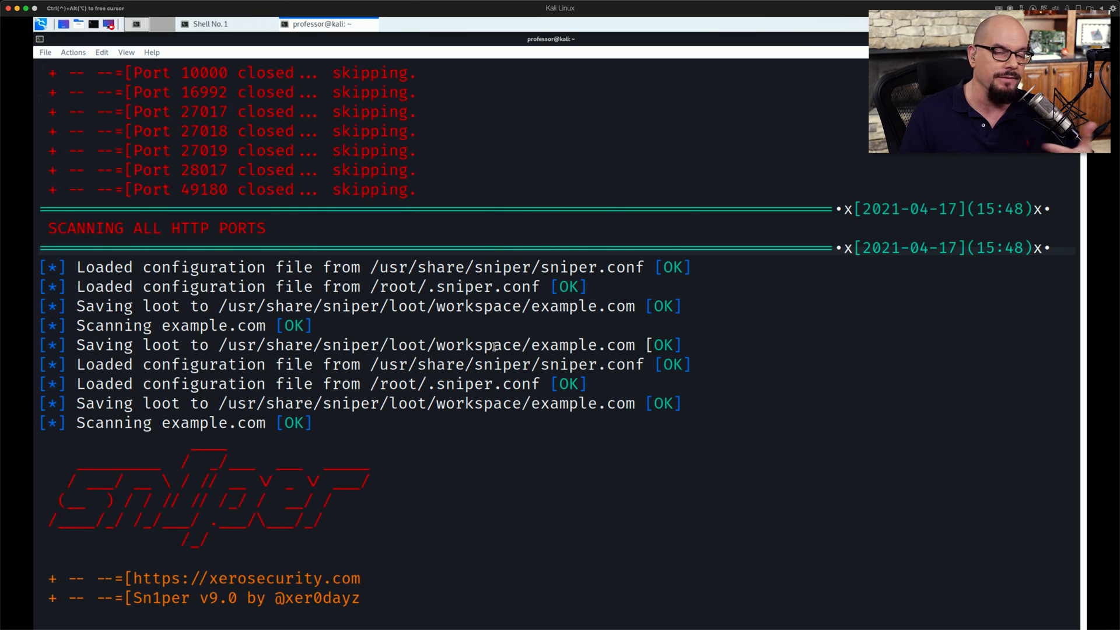
pyautogui.scroll(-3)
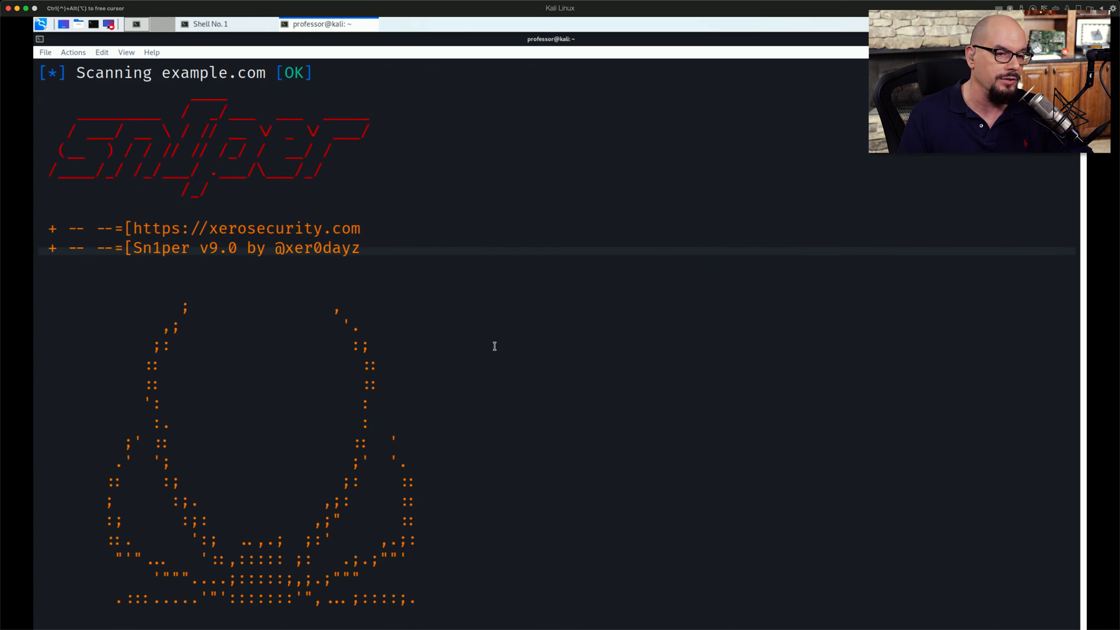
pyautogui.scroll(-3)
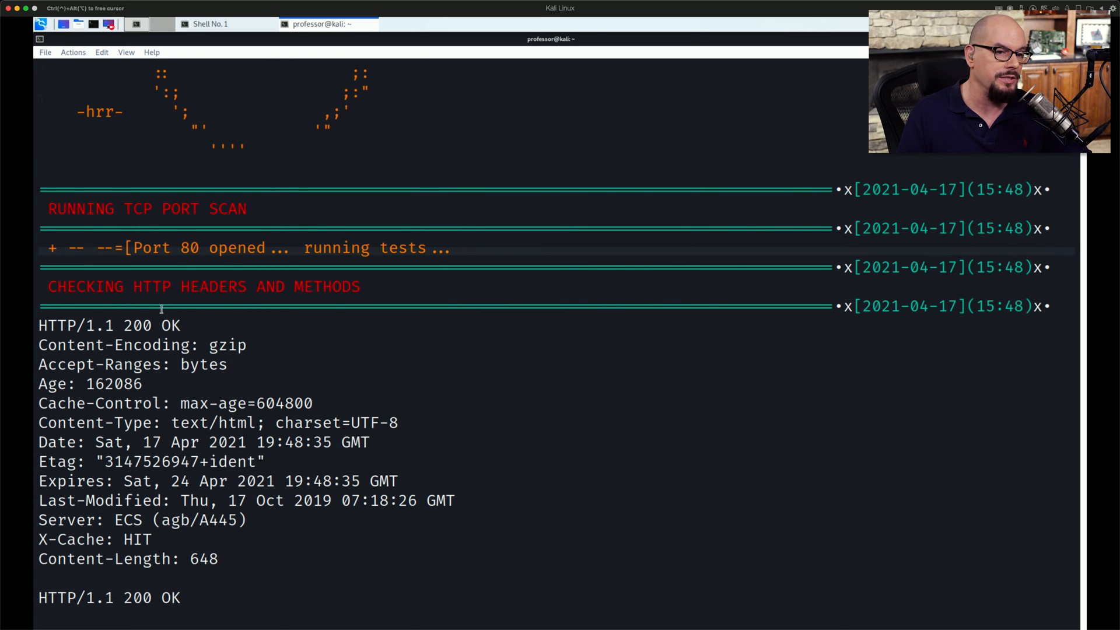
pyautogui.scroll(-3)
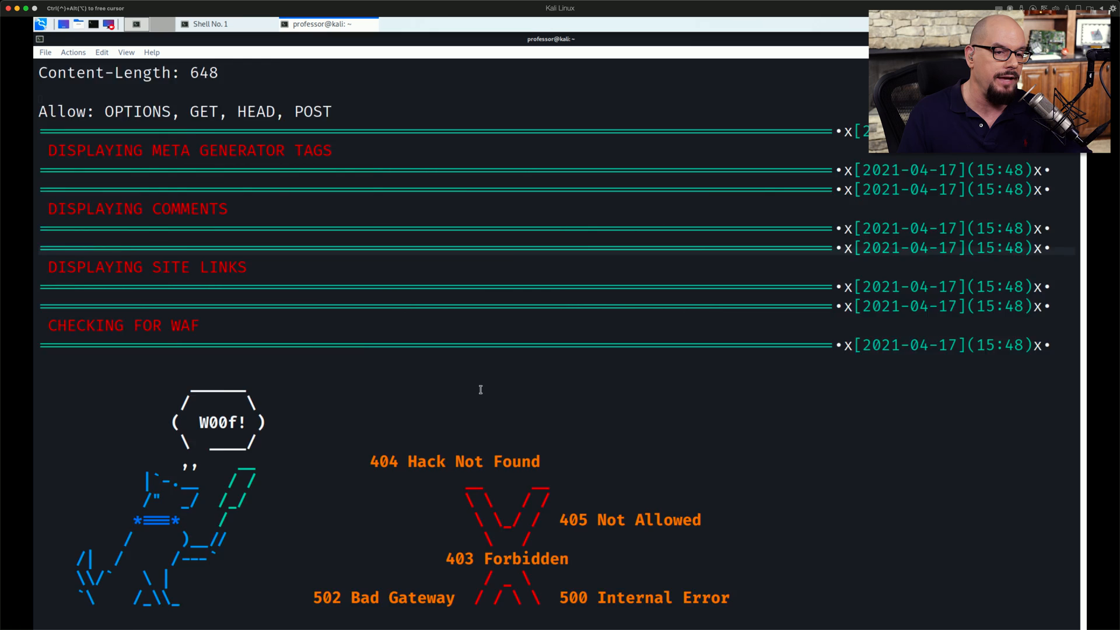
pyautogui.scroll(-3)
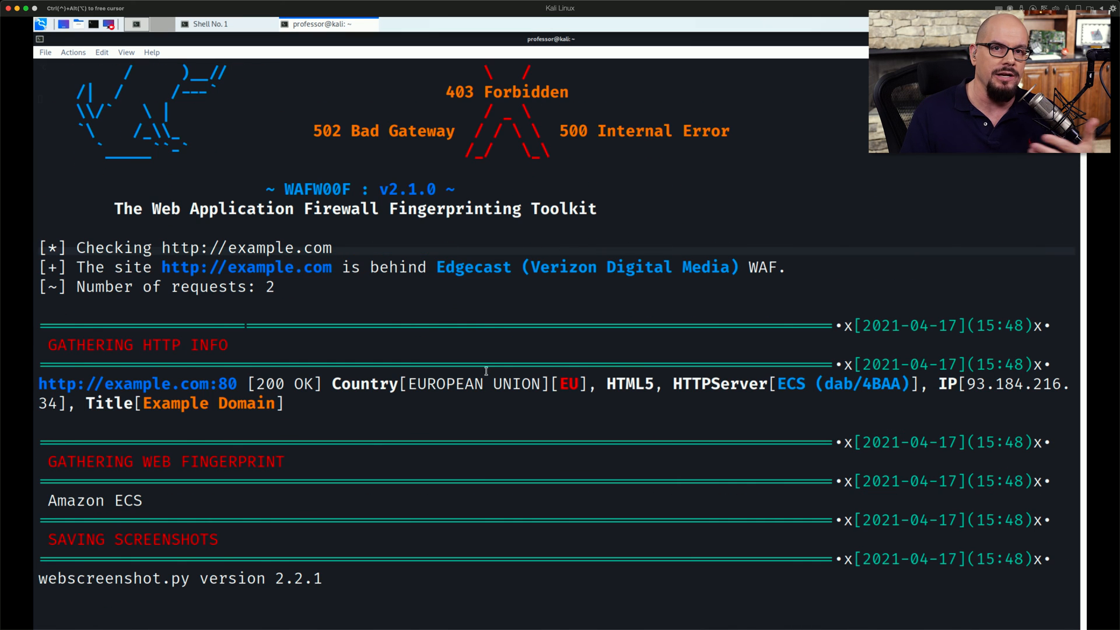
pyautogui.scroll(-3)
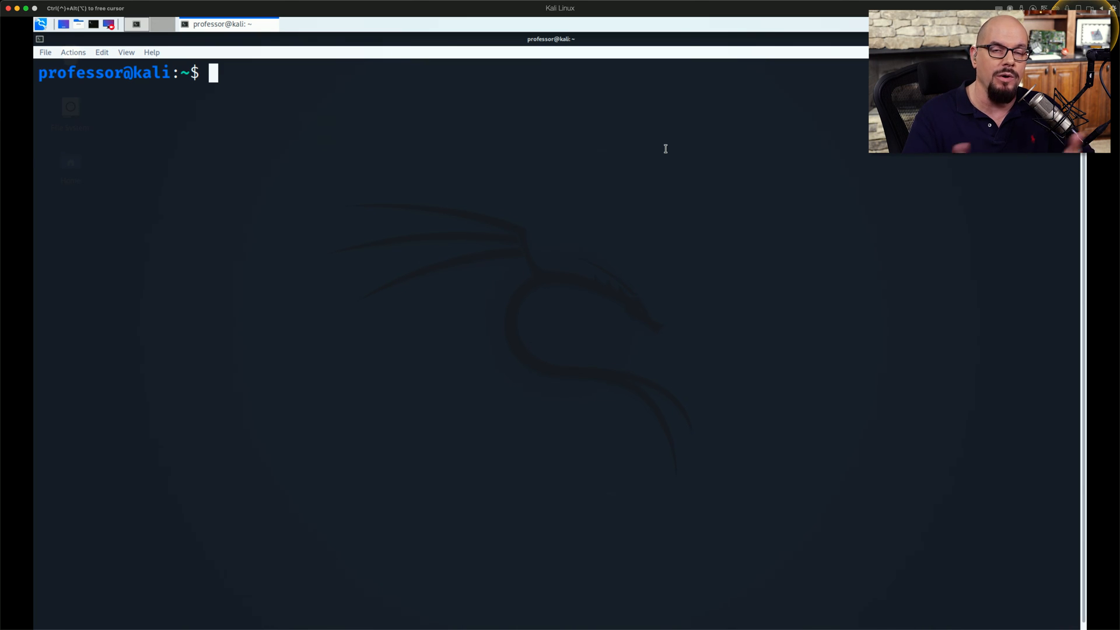
# Run scanless -t scanme.nmap.org -s spiderip to see ports 22 and 80 open.
pyautogui.write('s')
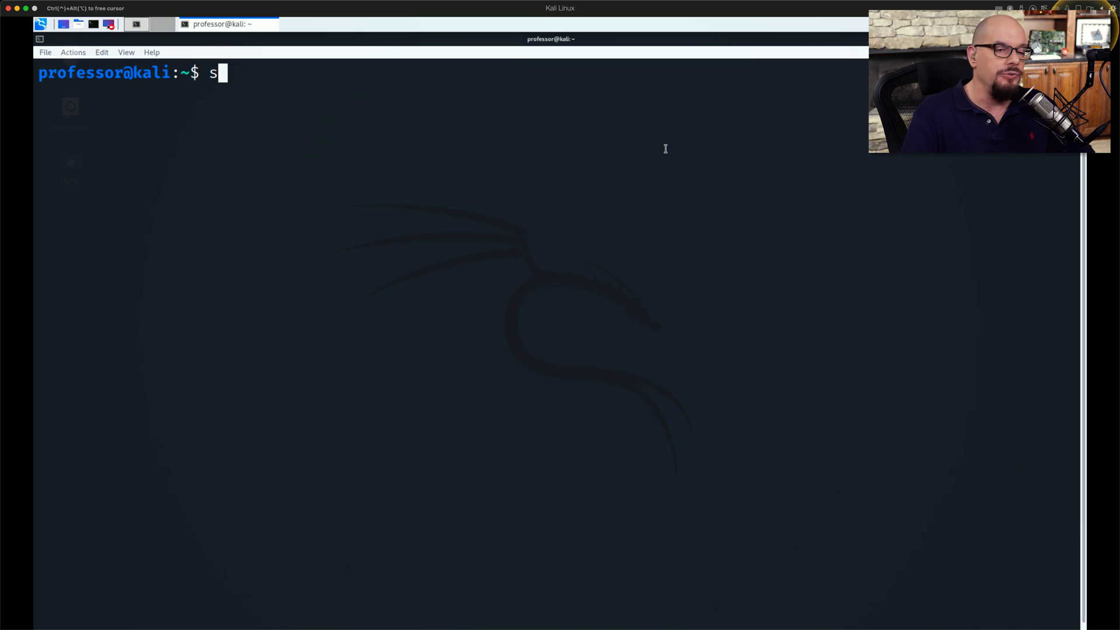
pyautogui.write('canless -t sc')
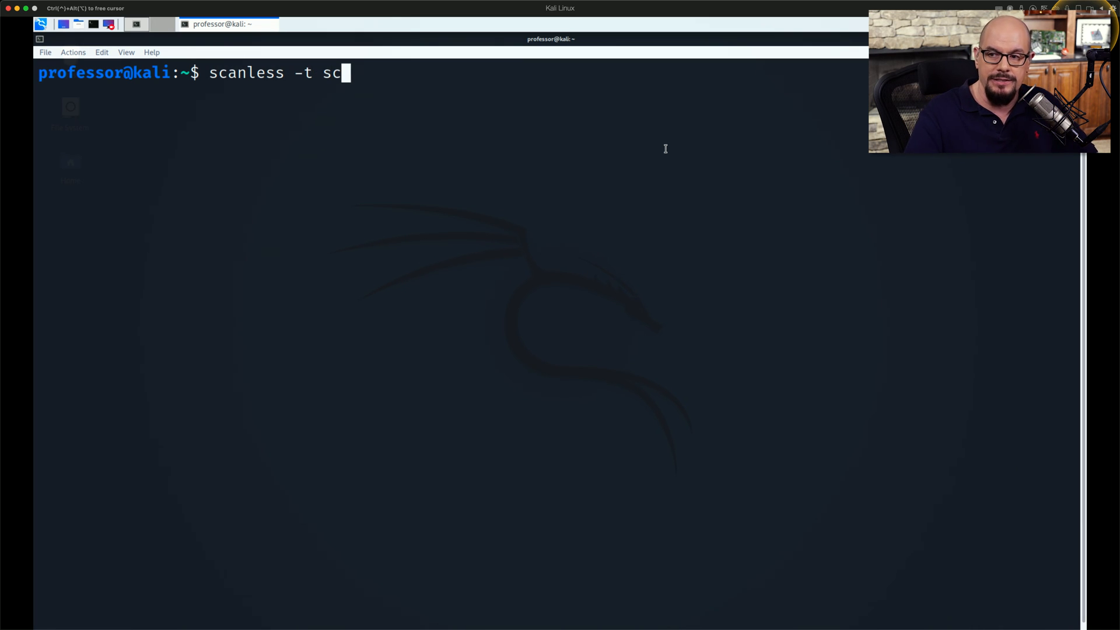
pyautogui.write('anme.nmap.')
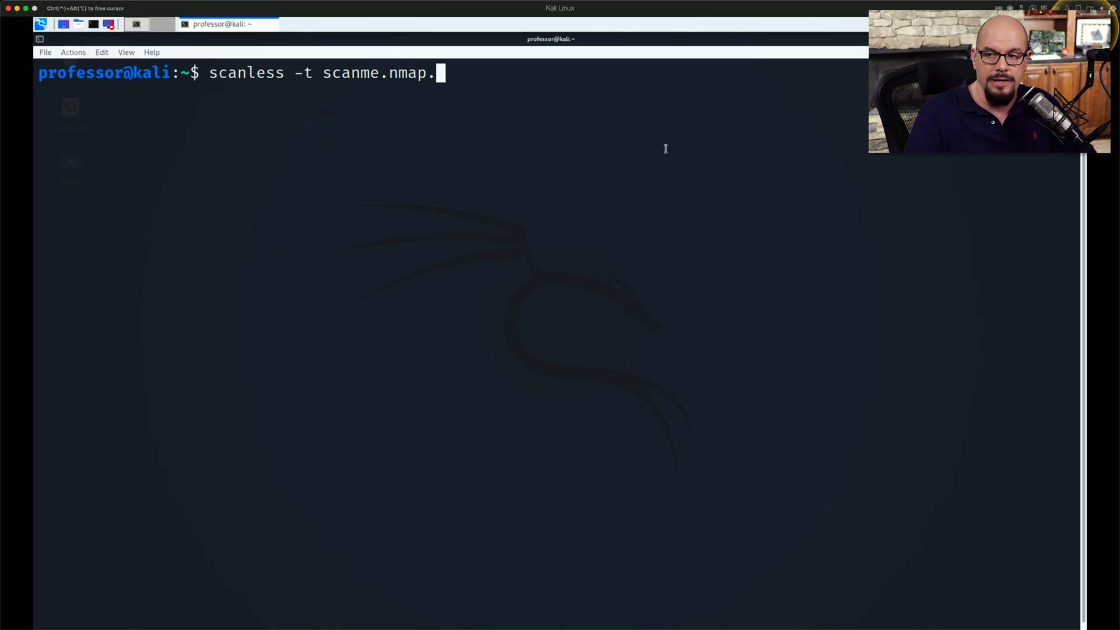
pyautogui.write('org -s spid')
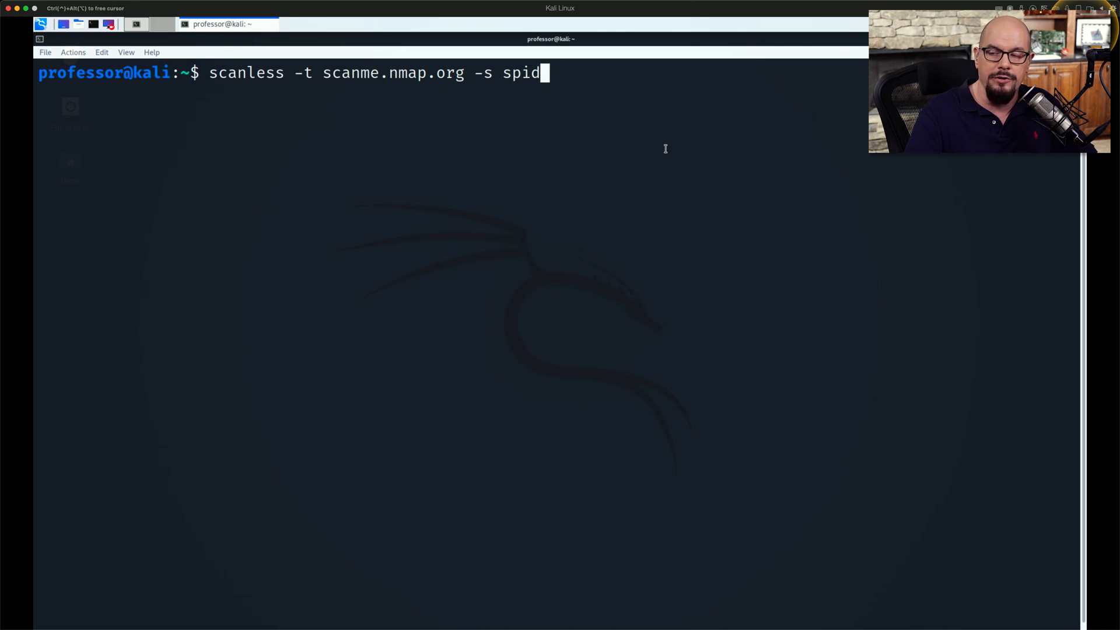
pyautogui.write('erip')
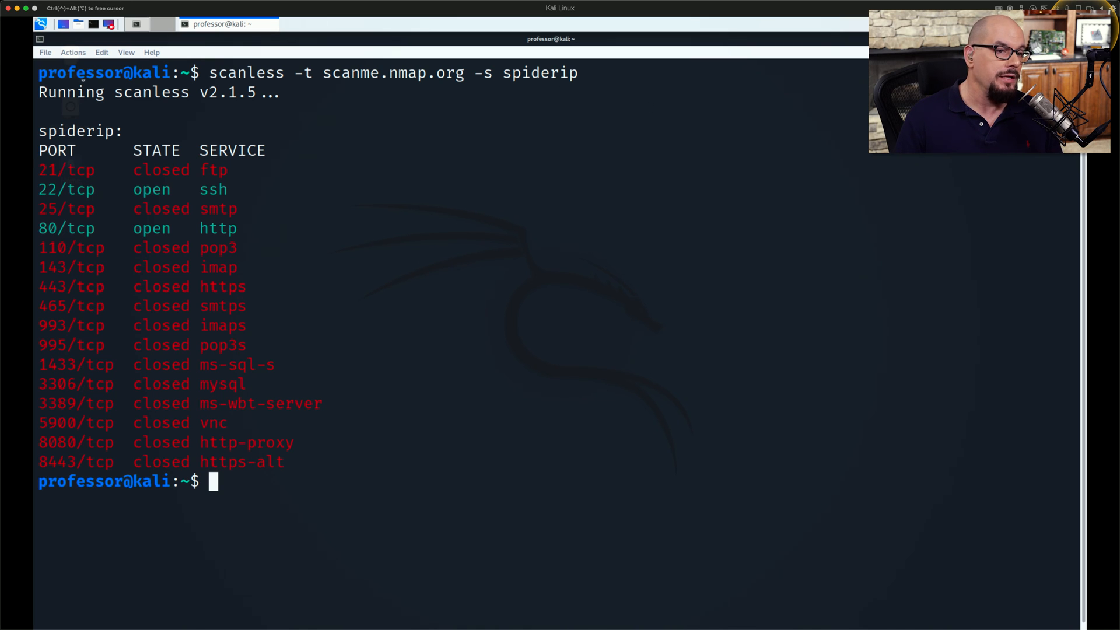
pyautogui.moveTo(350, 339)
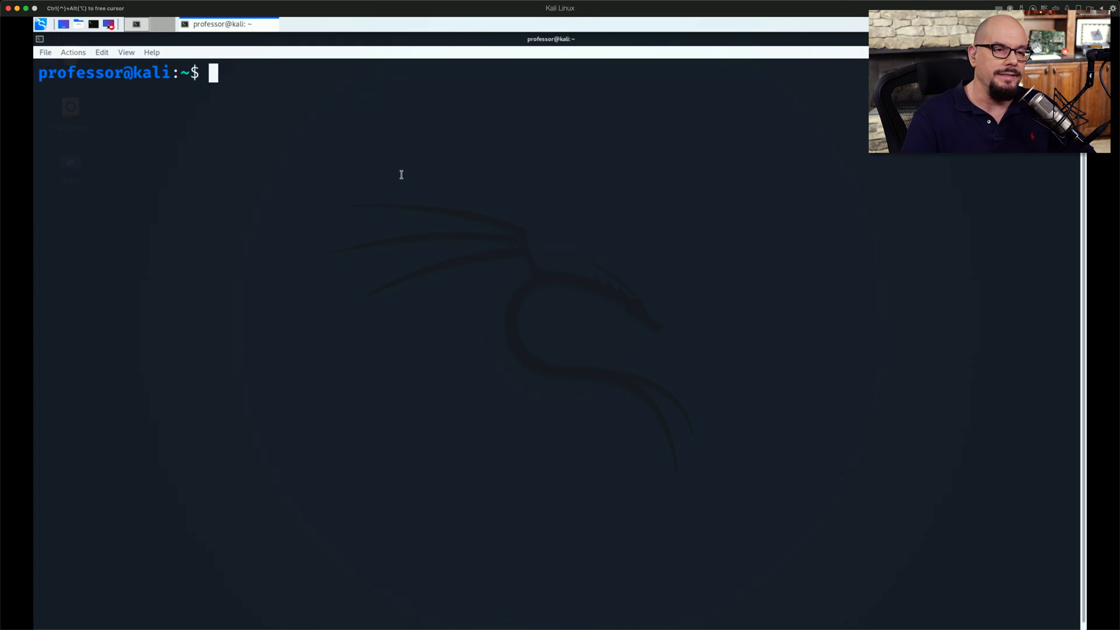
# Run a verbose dnsenum enumeration against example.com.
pyautogui.write('dnsenum -v')
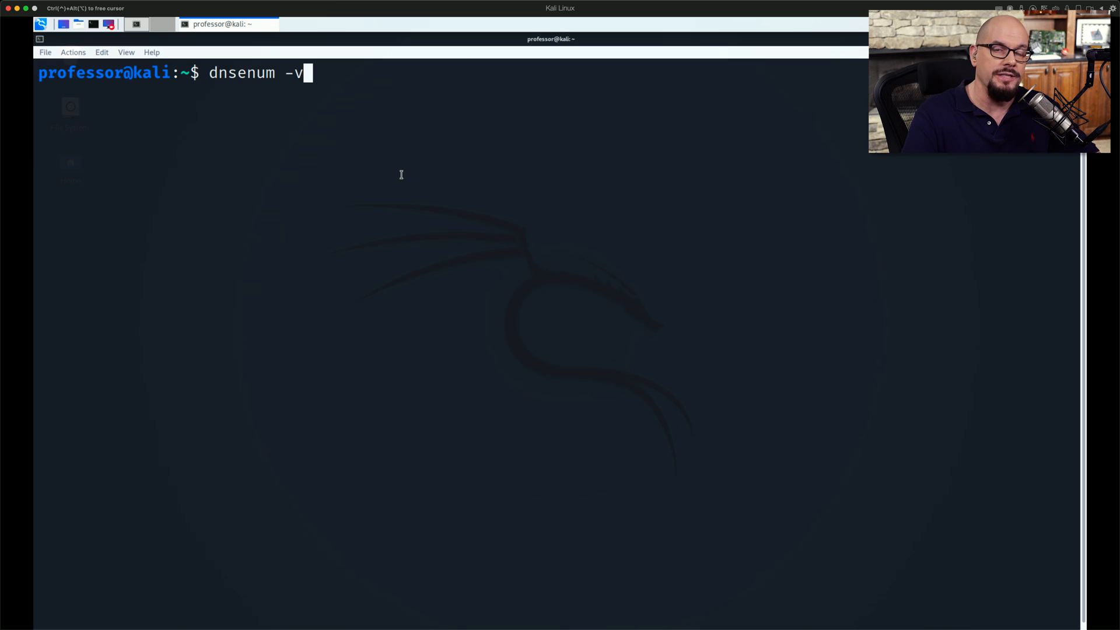
pyautogui.write('example.')
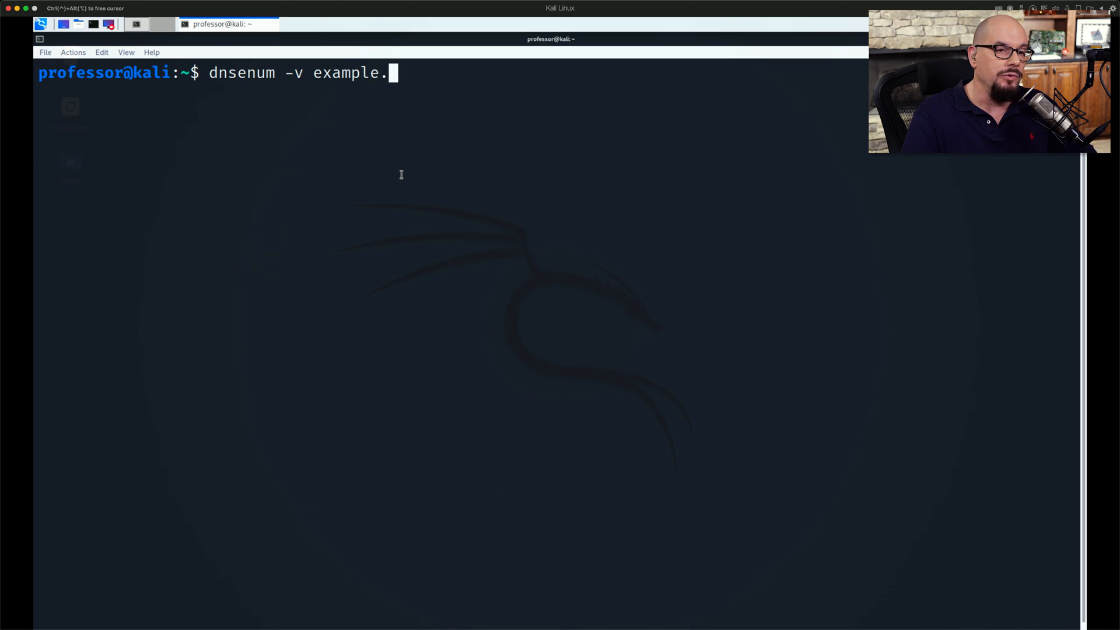
pyautogui.write('com')
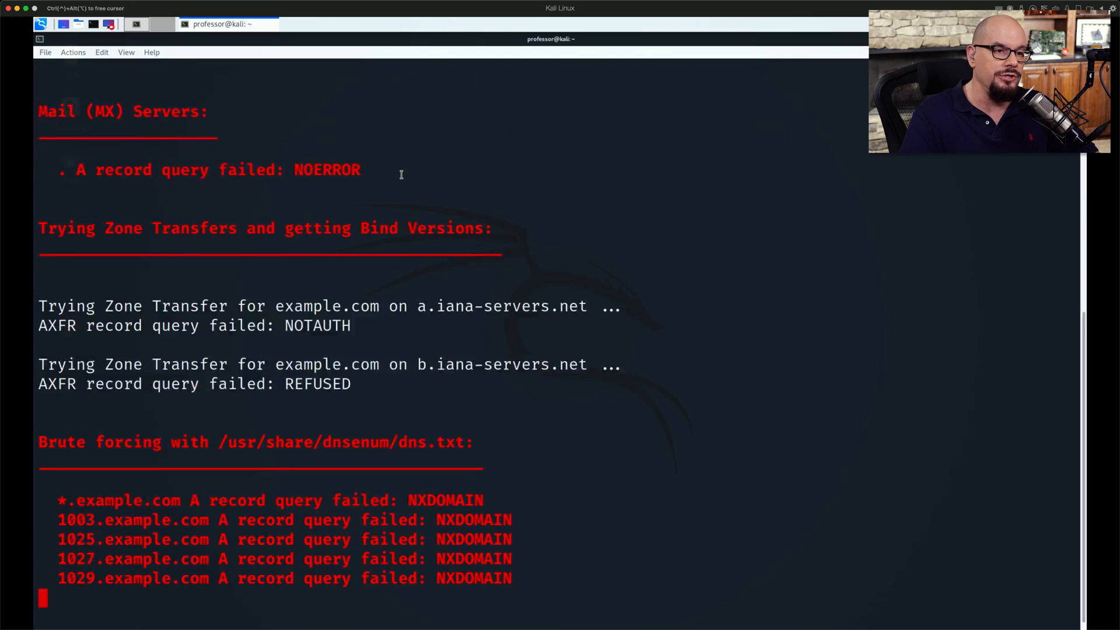
# Scroll through the name servers, failed zone transfers and NXDOMAIN brute-force results.
pyautogui.scroll(-3)
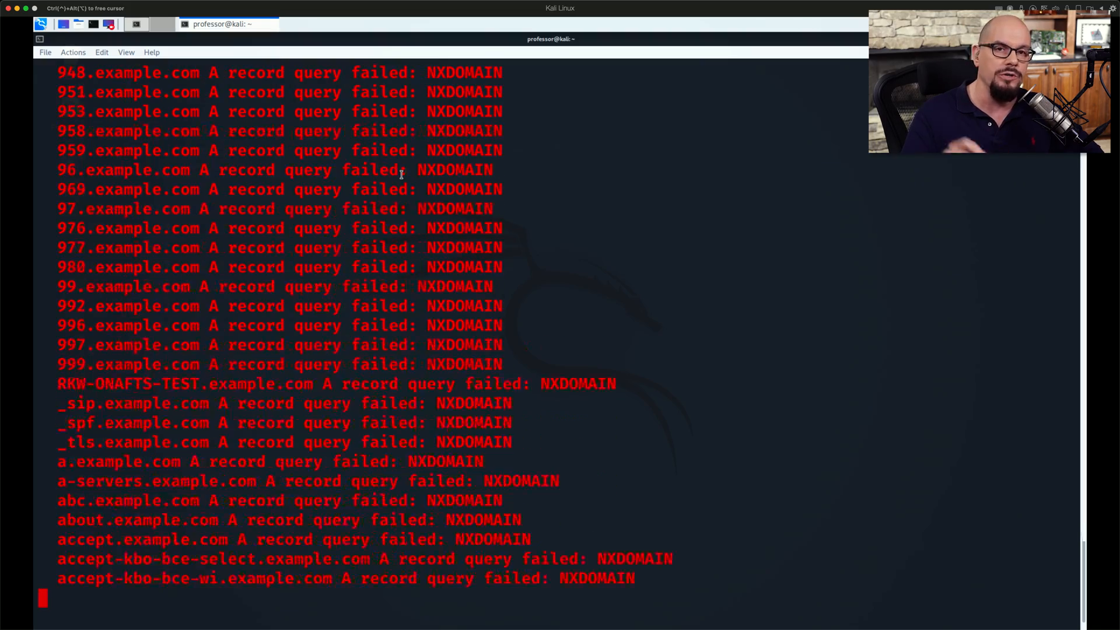
pyautogui.scroll(-3)
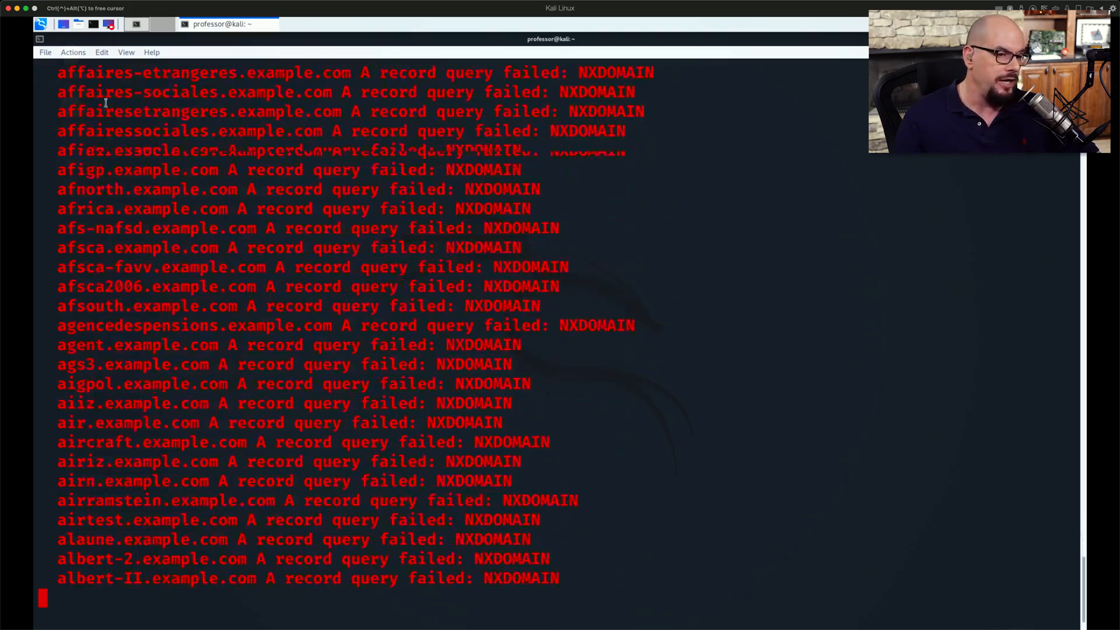
pyautogui.scroll(-3)
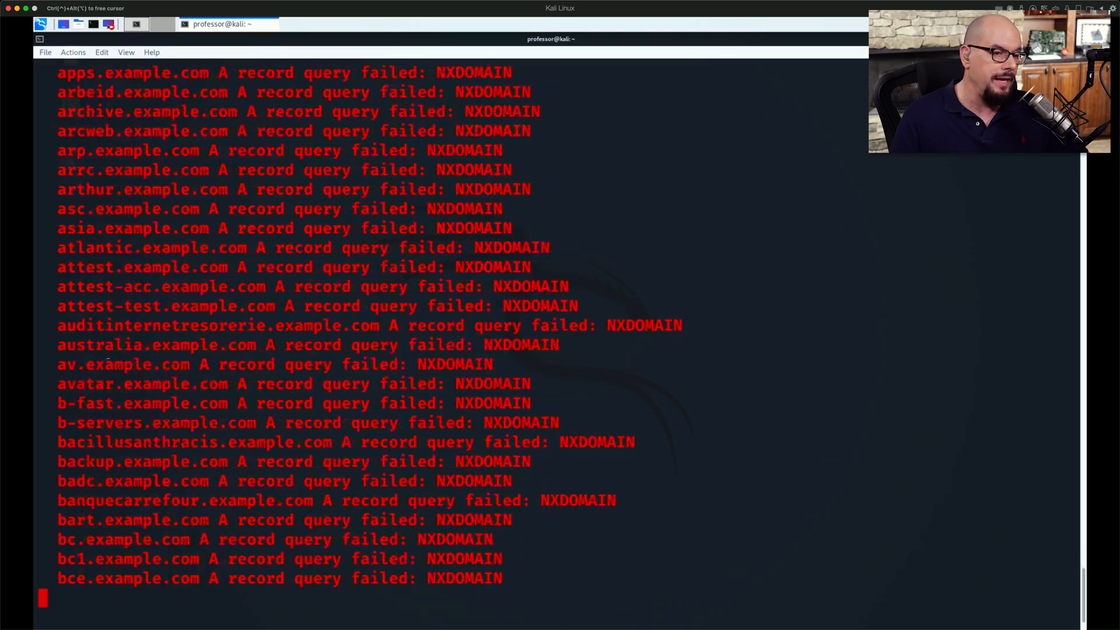
pyautogui.scroll(-3)
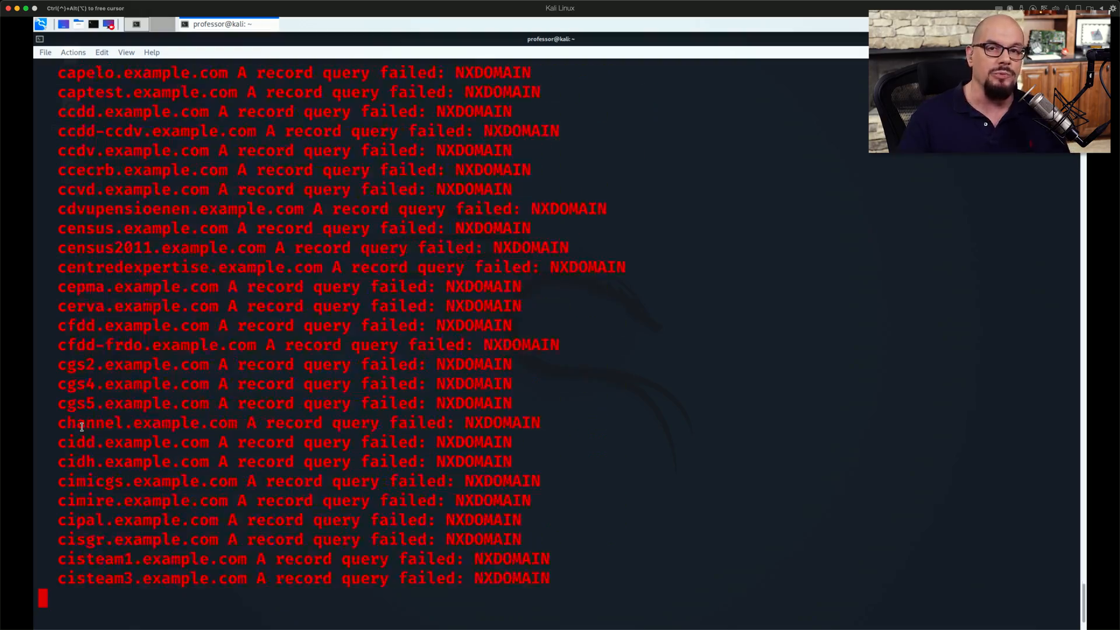
pyautogui.scroll(-3)
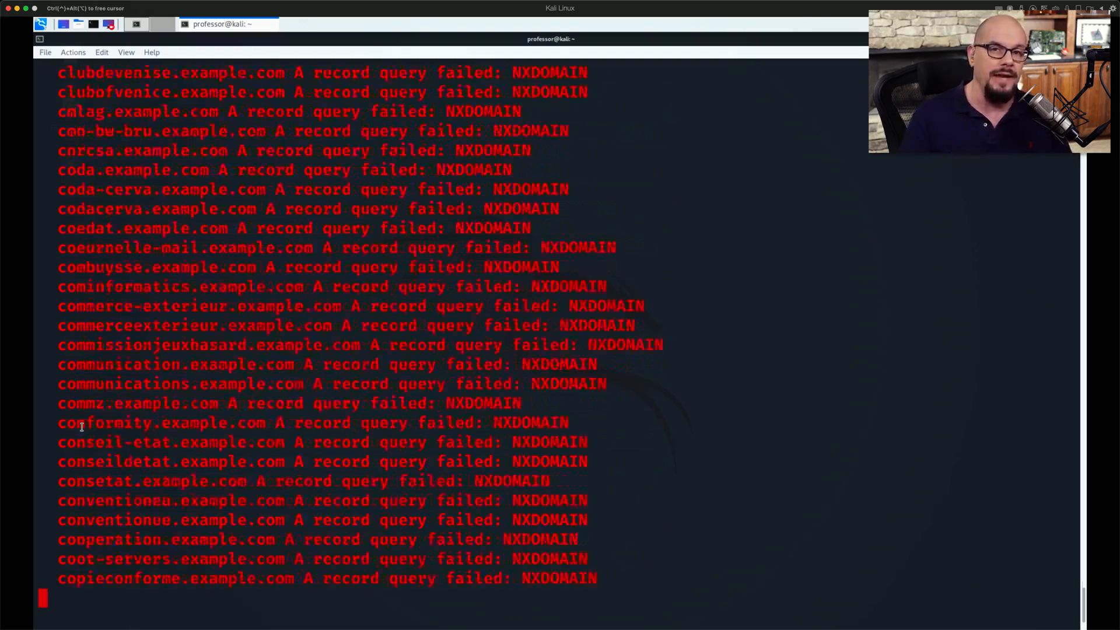
pyautogui.scroll(-3)
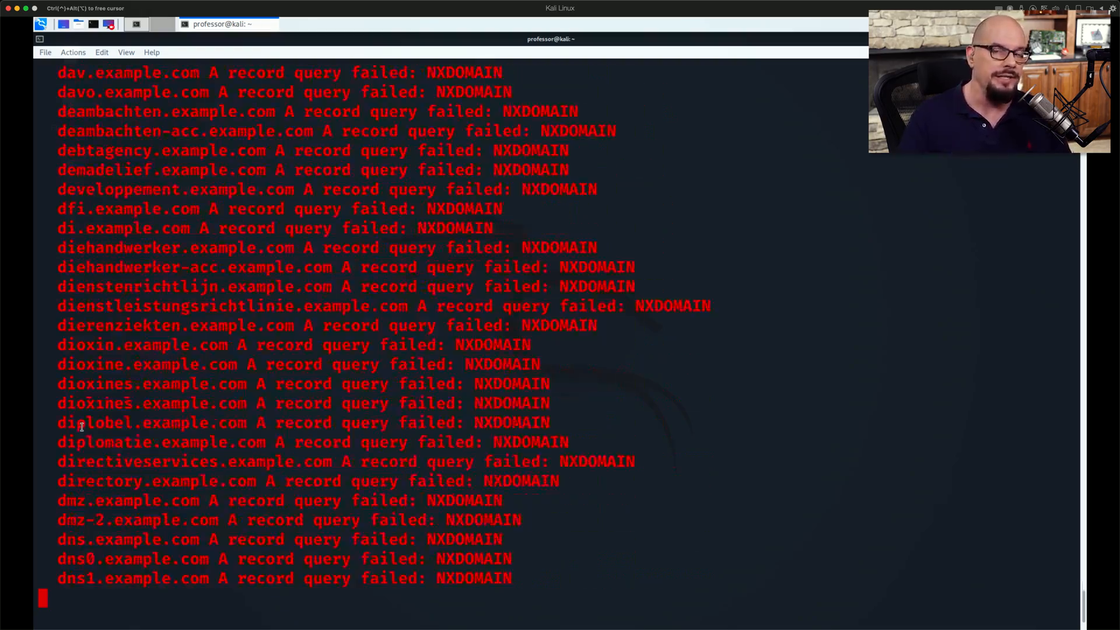
pyautogui.scroll(-3)
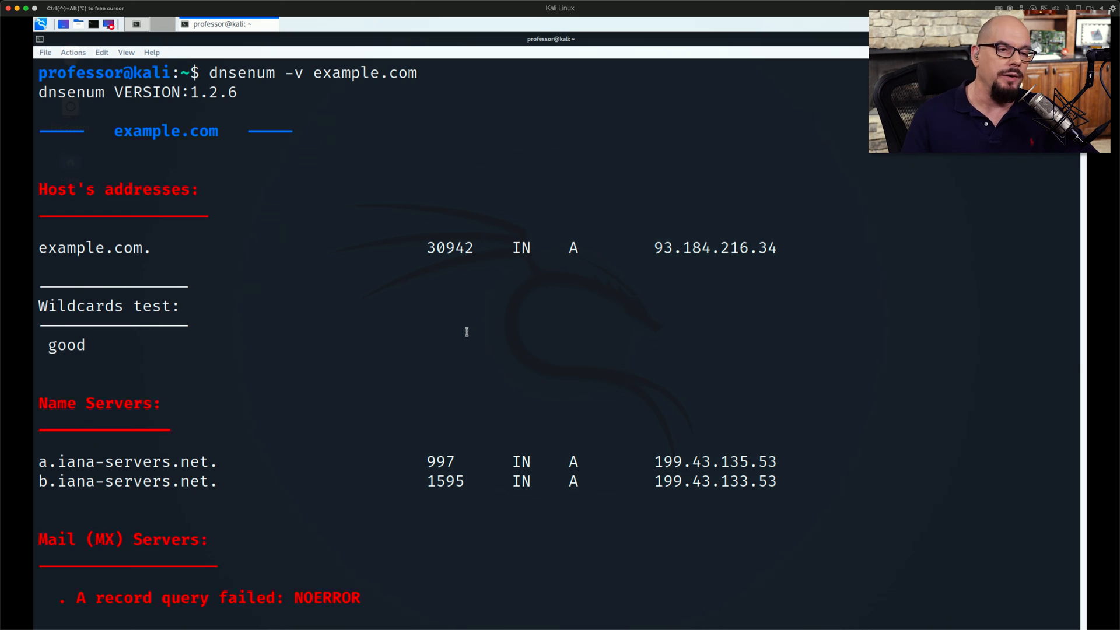
pyautogui.moveTo(827, 264)
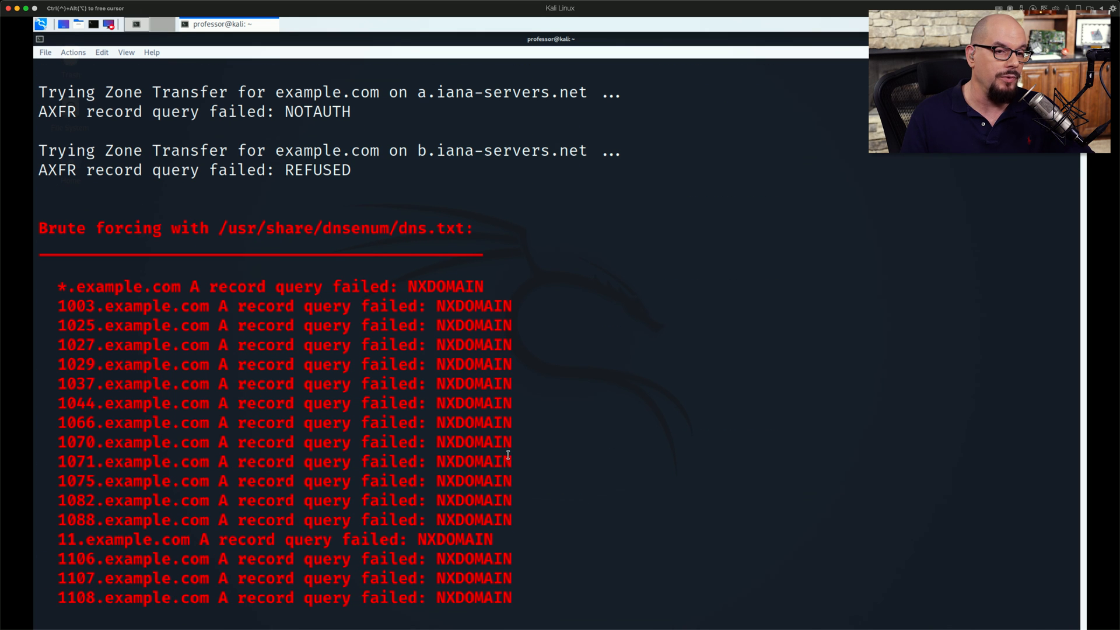
pyautogui.moveTo(357, 229)
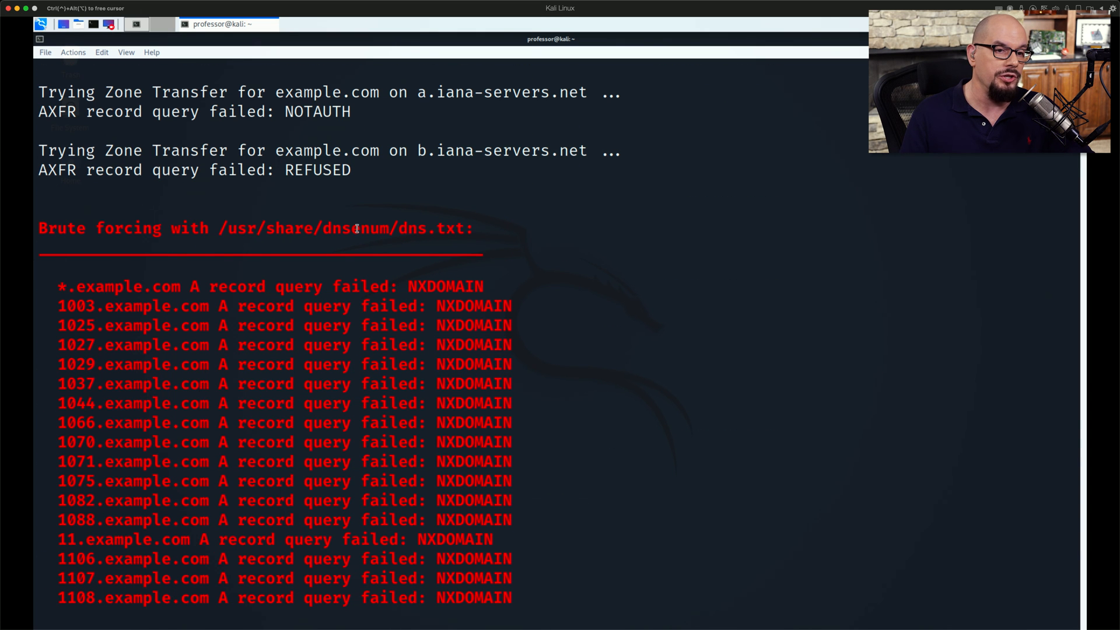
pyautogui.moveTo(552, 363)
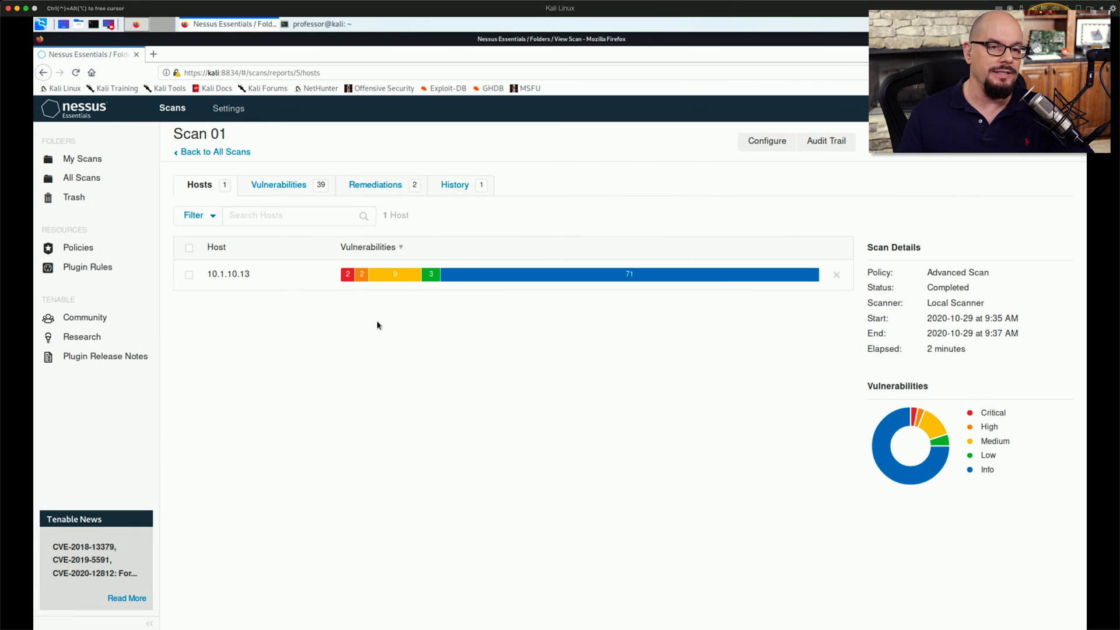
pyautogui.moveTo(238, 278)
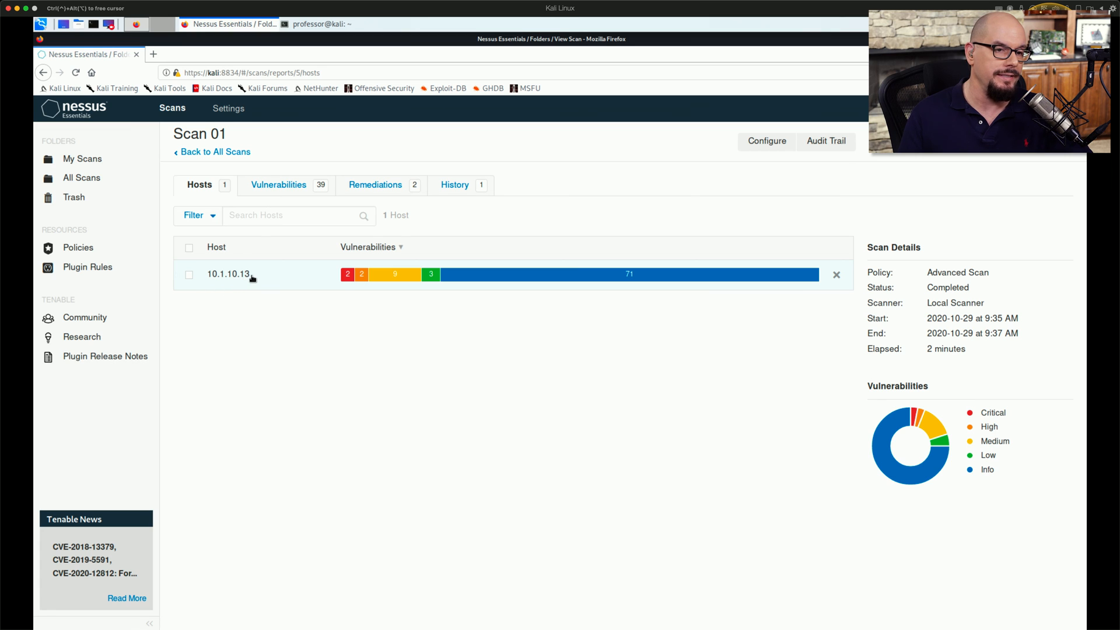
pyautogui.moveTo(360, 274)
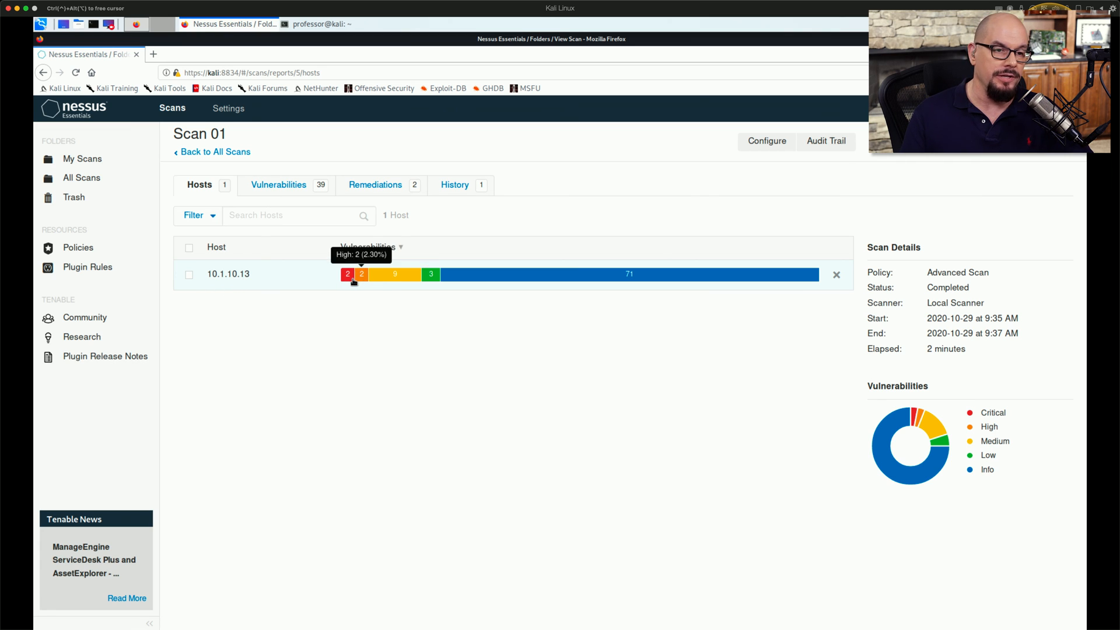
pyautogui.moveTo(629, 274)
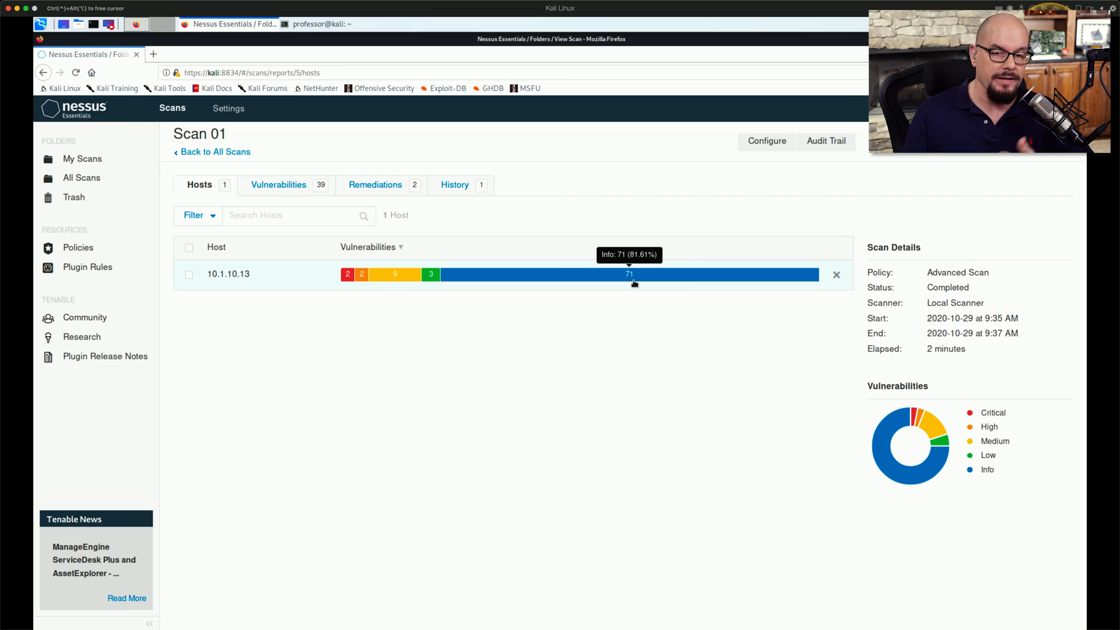
pyautogui.moveTo(451, 287)
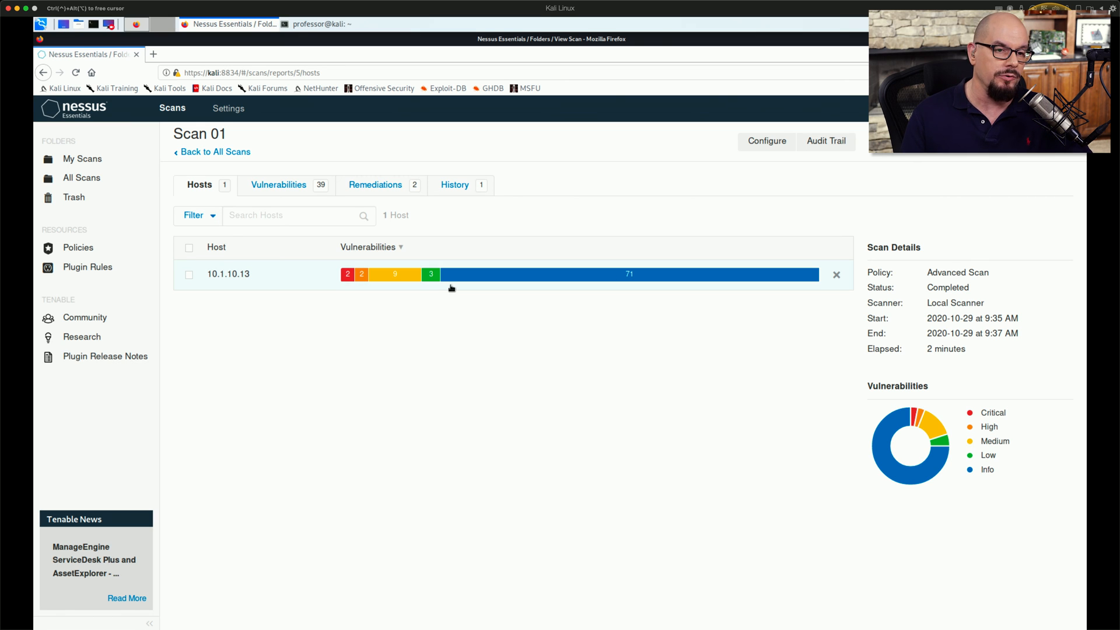
pyautogui.moveTo(429, 274)
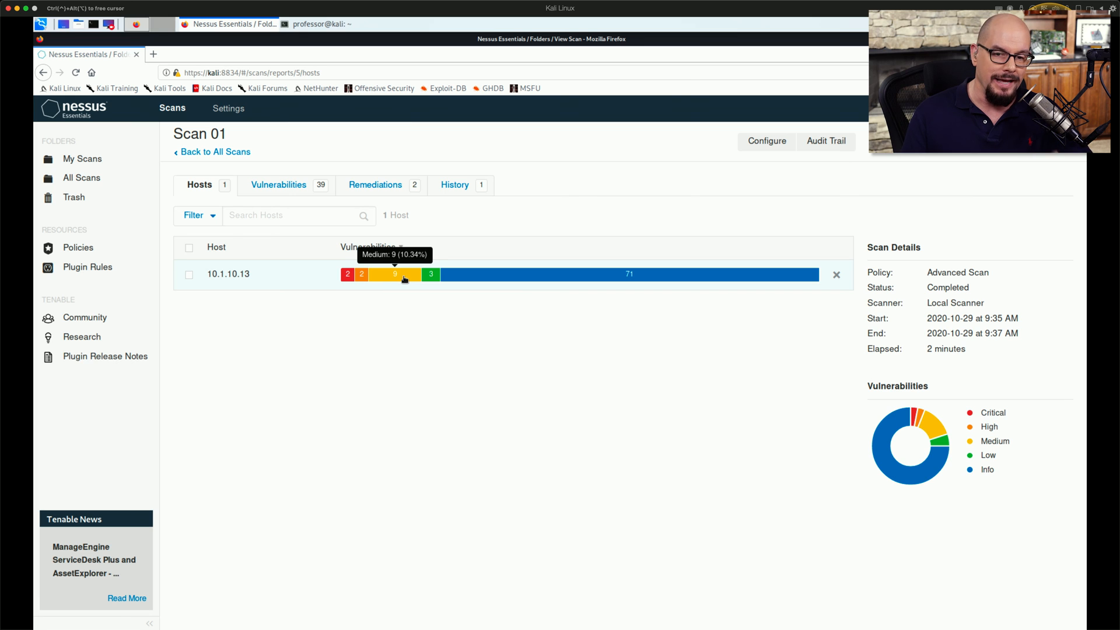
pyautogui.moveTo(333, 279)
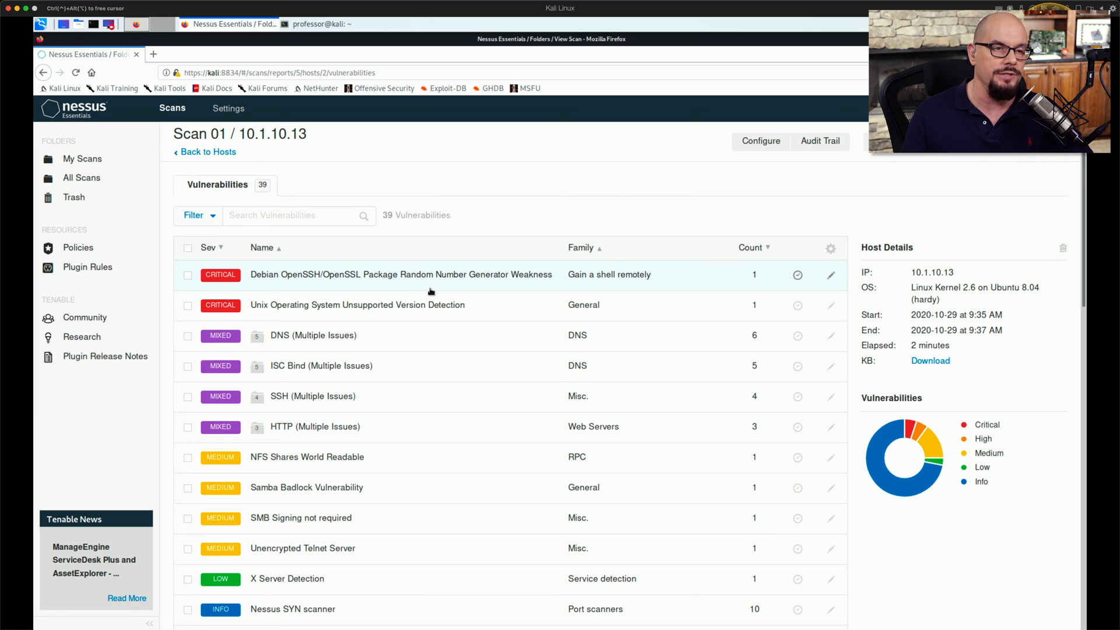
pyautogui.moveTo(308, 305)
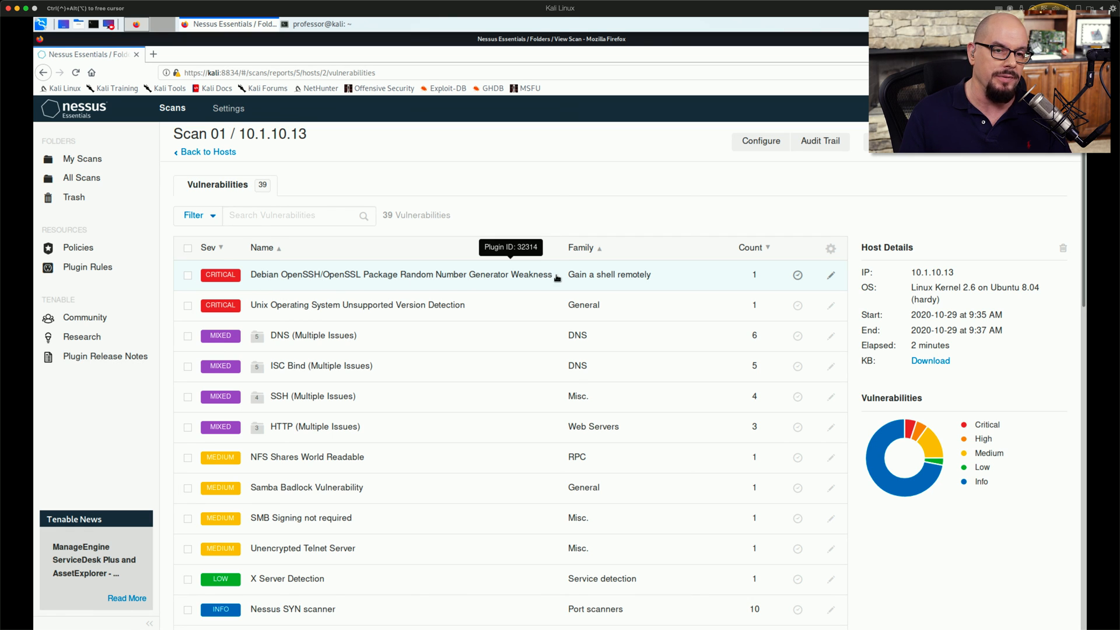
pyautogui.moveTo(578, 280)
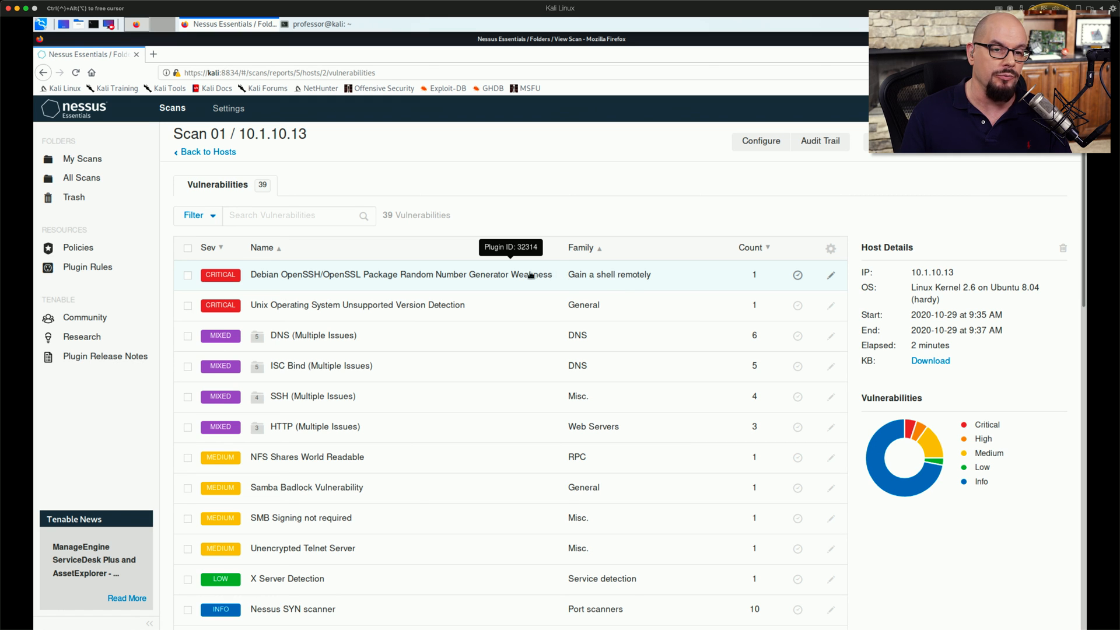
# Open plugin 32314, the Debian OpenSSH/OpenSSL random number generator weakness, showing CVSS 10.0.
pyautogui.click(400, 274)
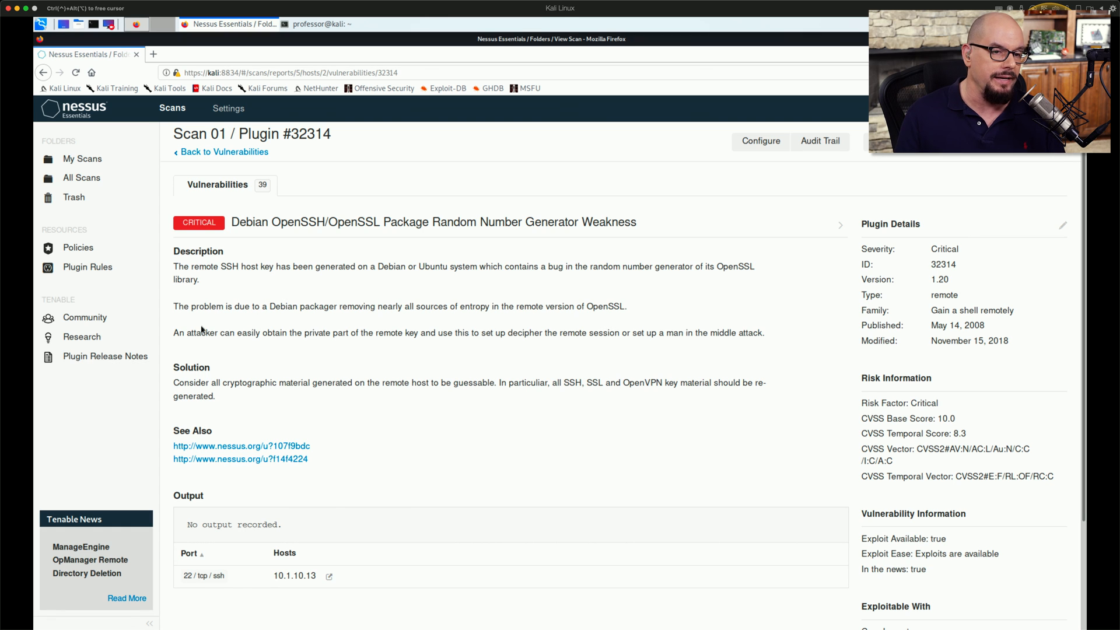
pyautogui.moveTo(446, 324)
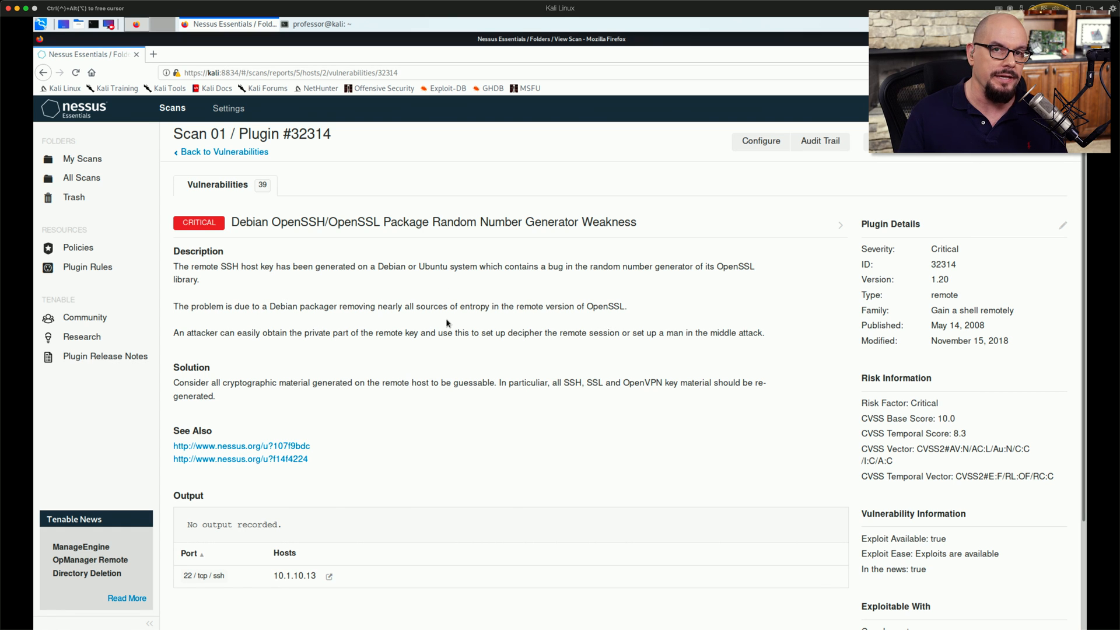
pyautogui.moveTo(366, 396)
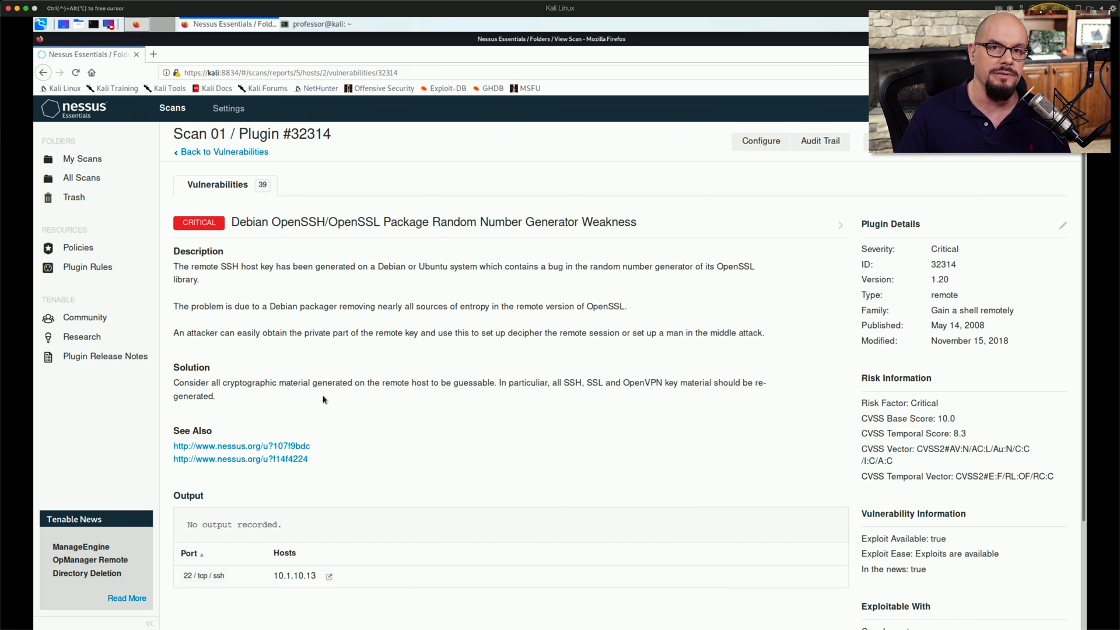
# Return from the plugin page to the 39-vulnerability list for 10.1.10.13.
pyautogui.click(223, 152)
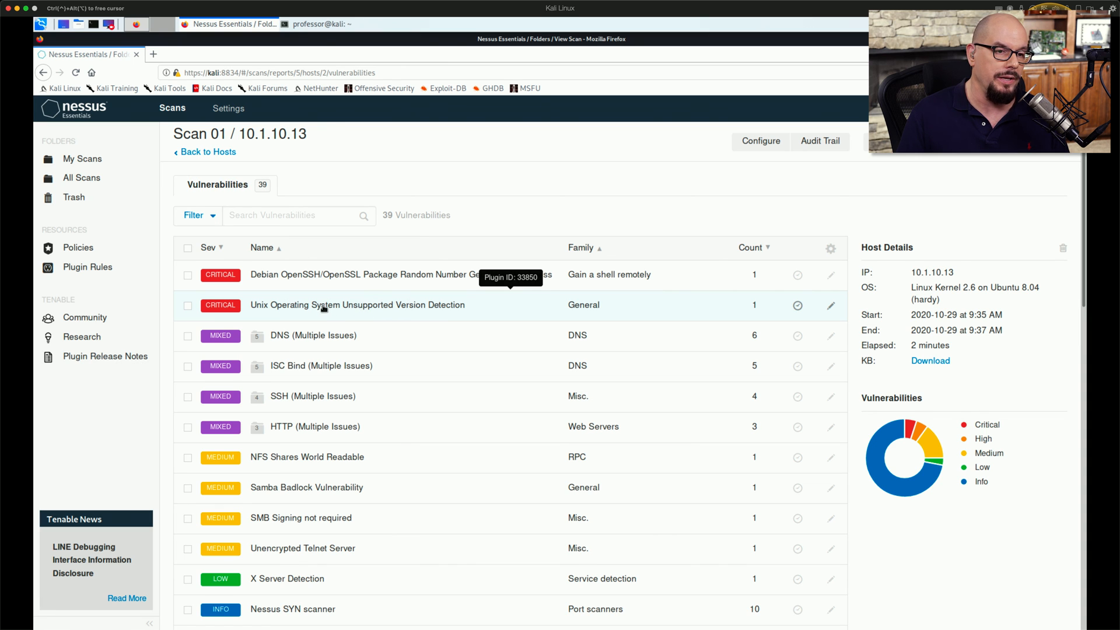
# Open plugin 33850, showing Ubuntu 8.04 unsupported since 2013.
pyautogui.click(356, 305)
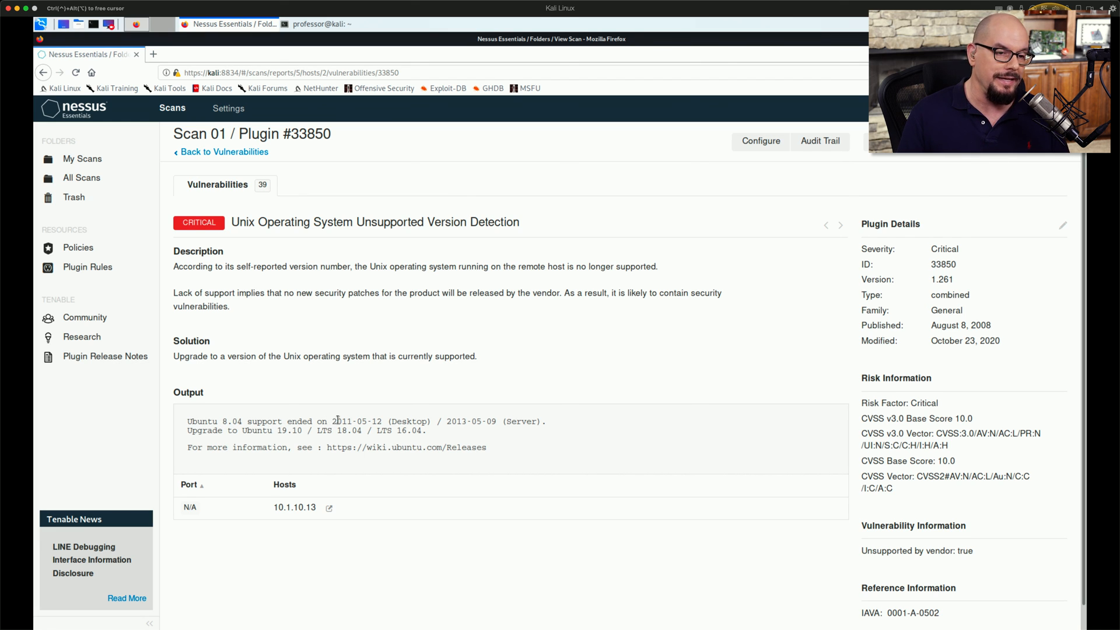
pyautogui.moveTo(331, 416)
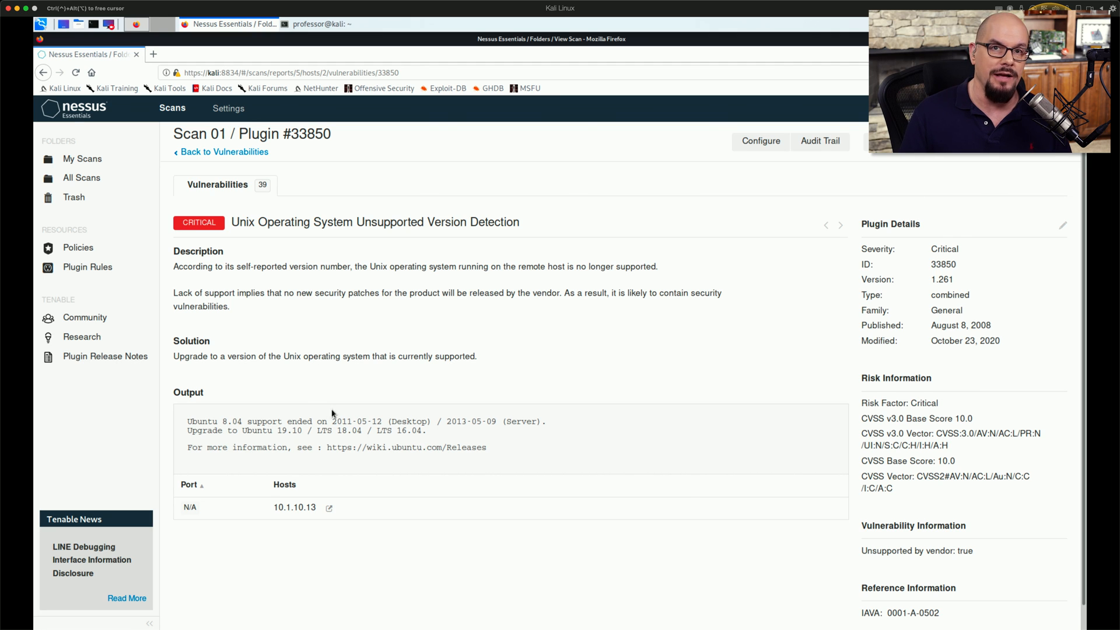